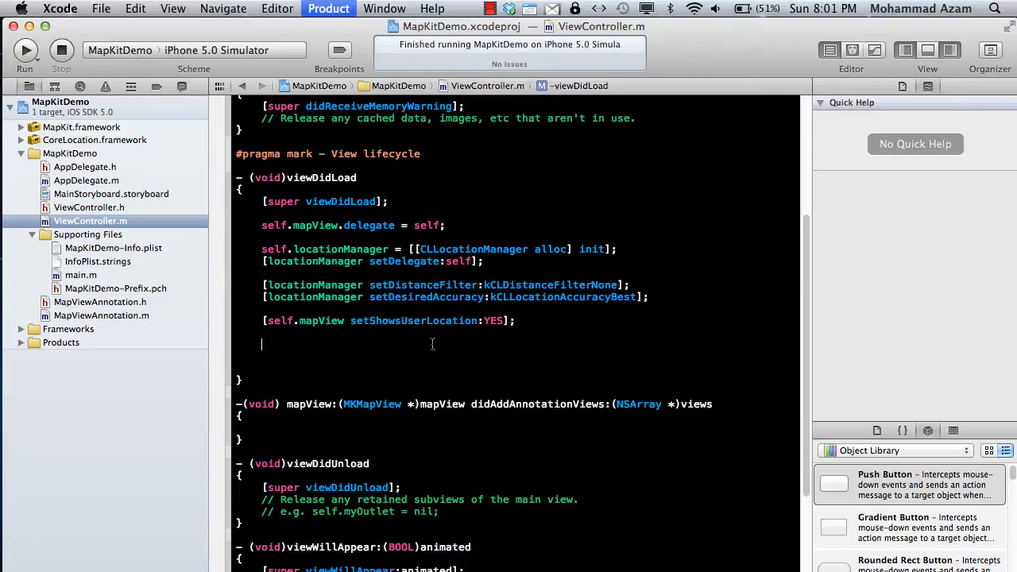
- Run the demo, then declare MKAnnotationView *annotationView = [views objectAtIndex:0] in didAddAnnotationViews
click(26, 49)
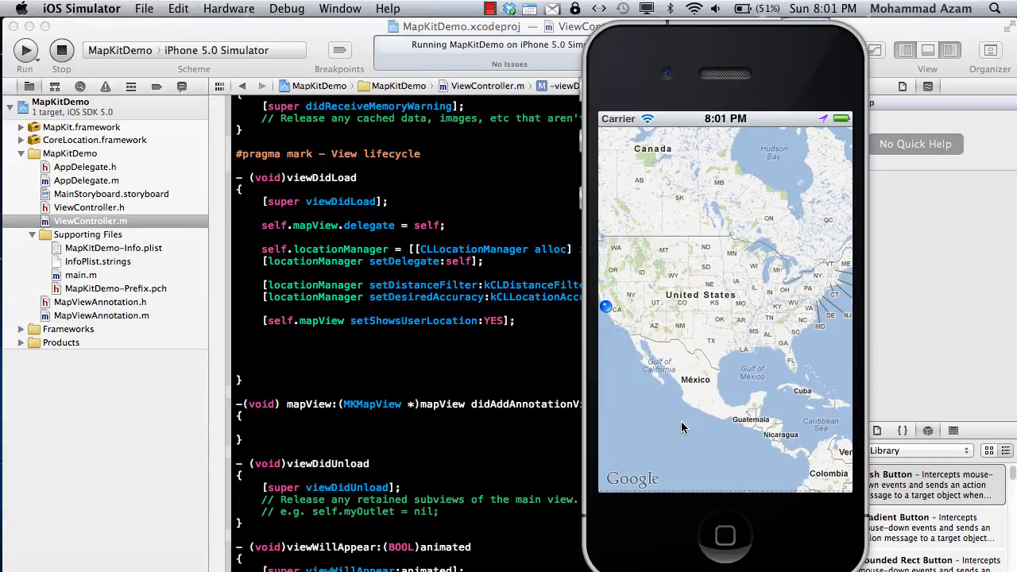
mouse_move(619, 363)
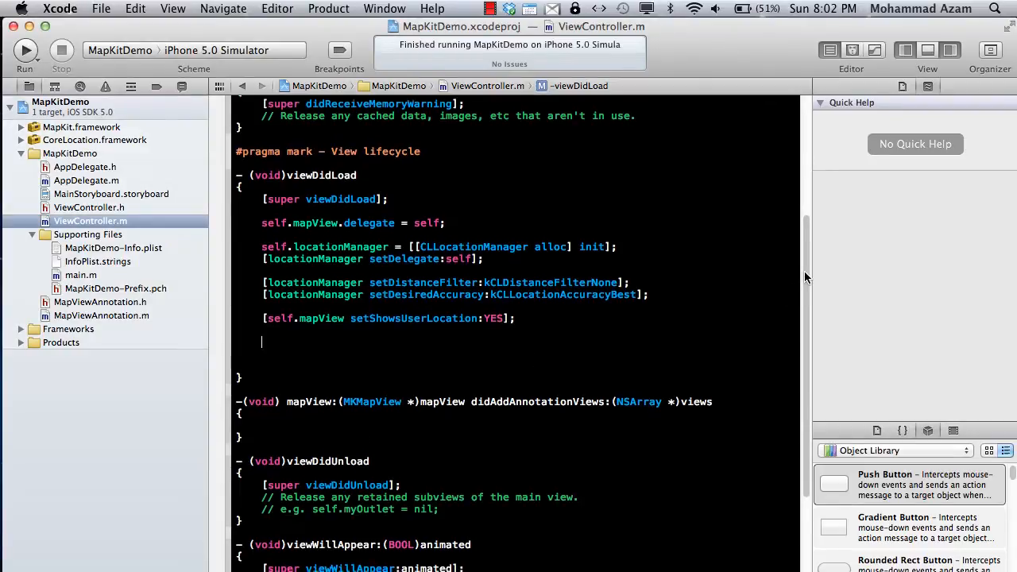
scroll(down, 3)
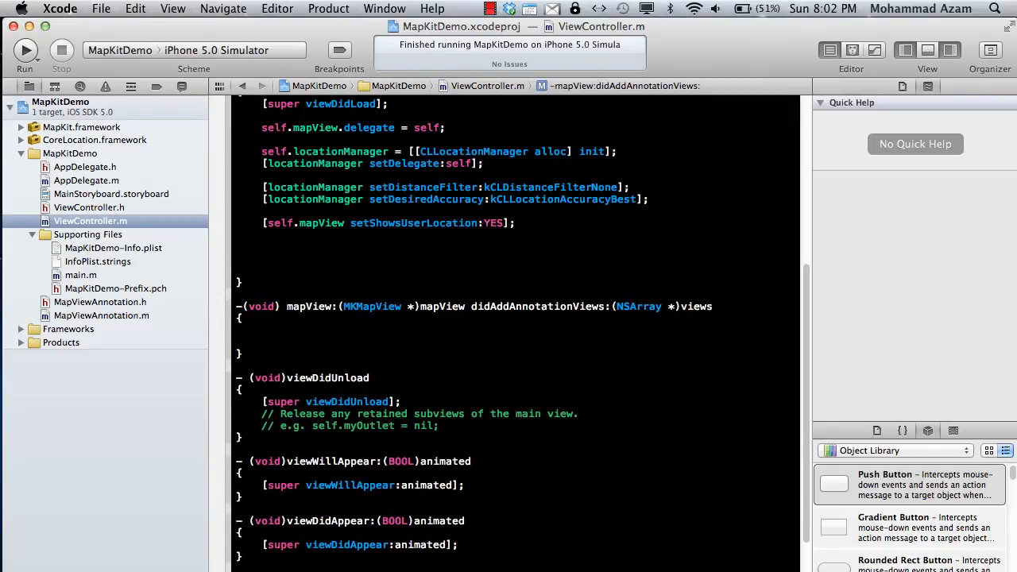
text(MKAnnotationView)
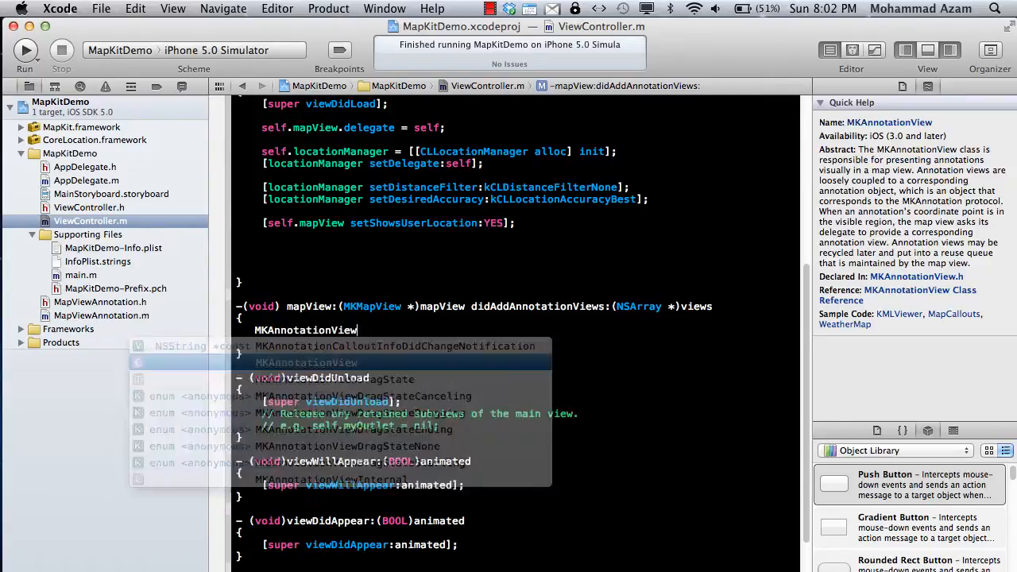
text(*a)
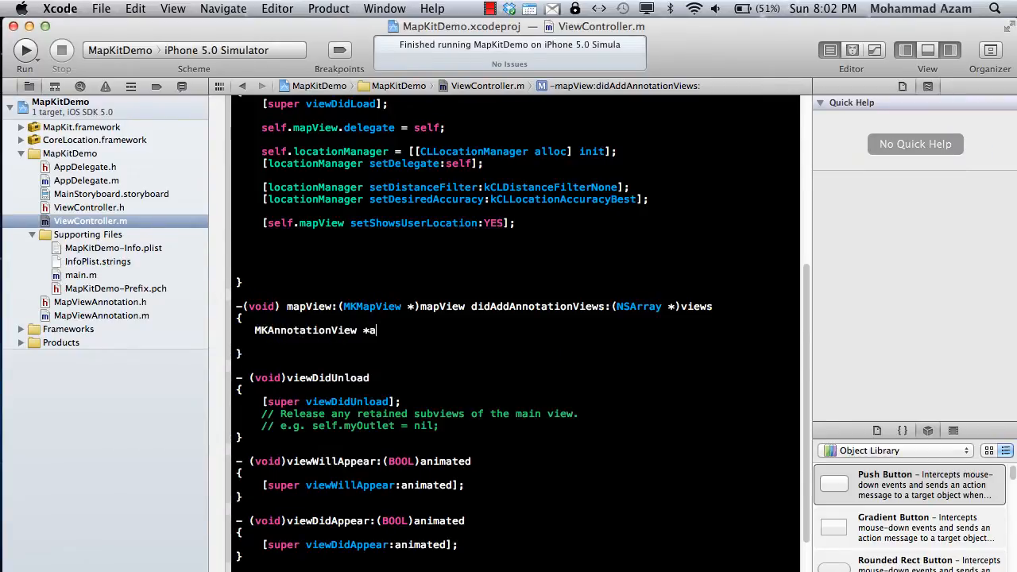
text(nnotationV)
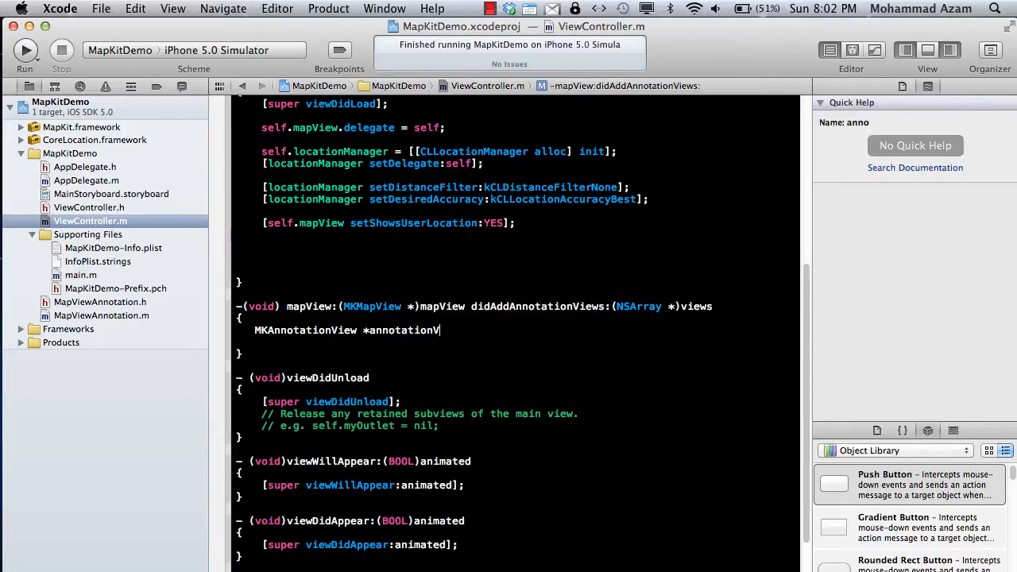
text(iew =)
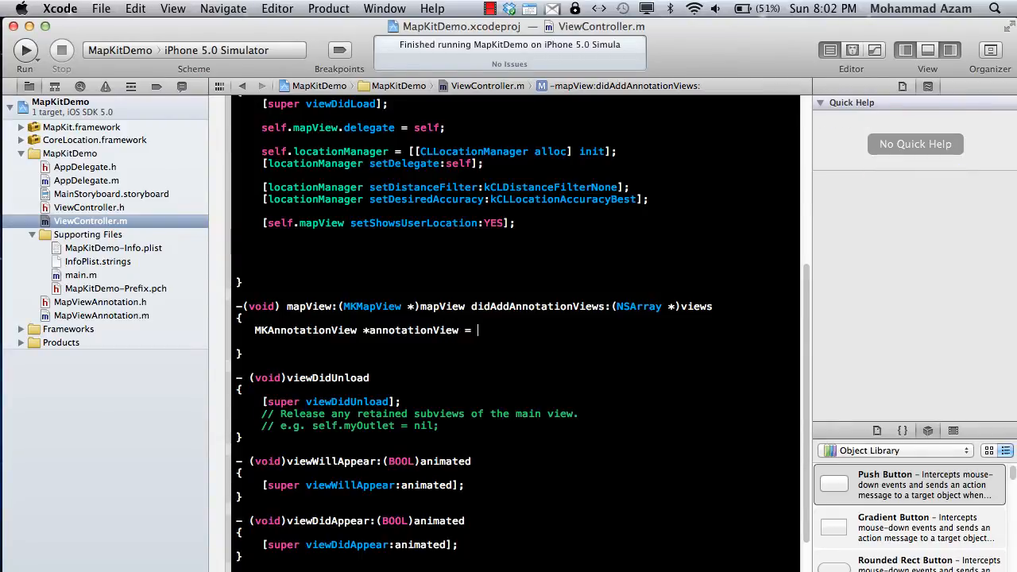
text([views o)
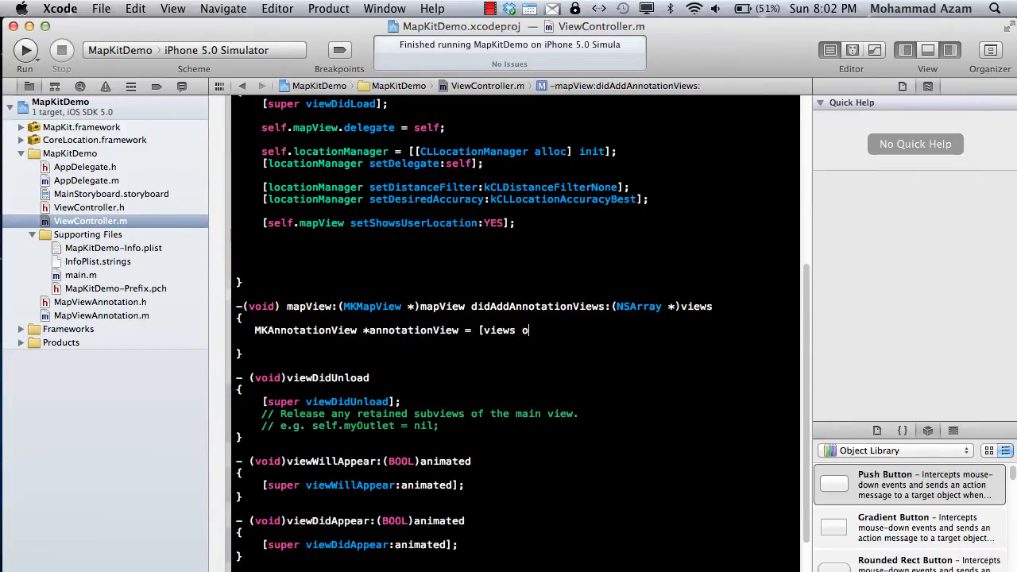
text(objectAtIndex:0];)
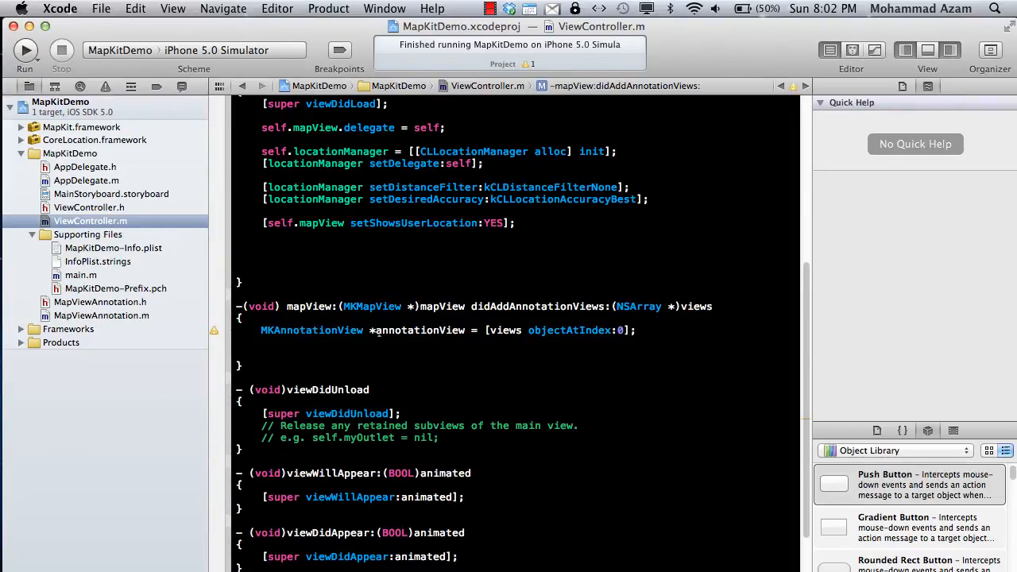
- Store the view's annotation as id<MKAnnotation> mp = [annotationView annotation]
text(id<)
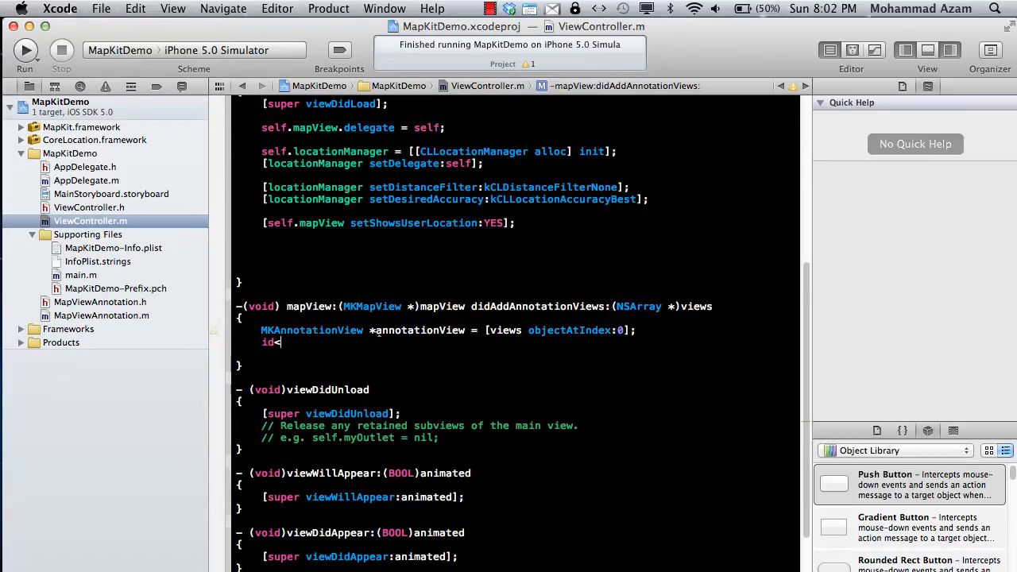
text(MK)
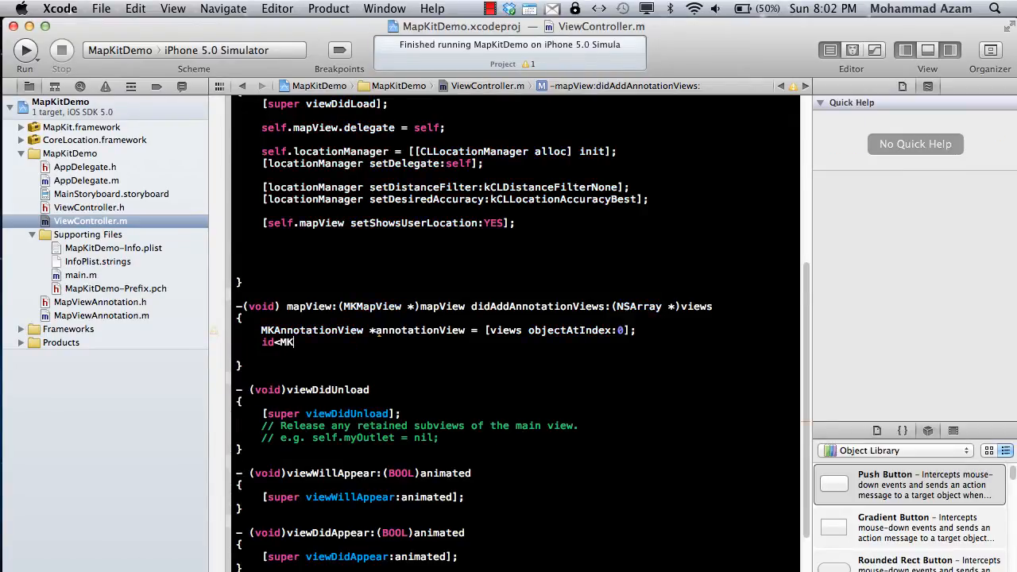
text(Annotation>)
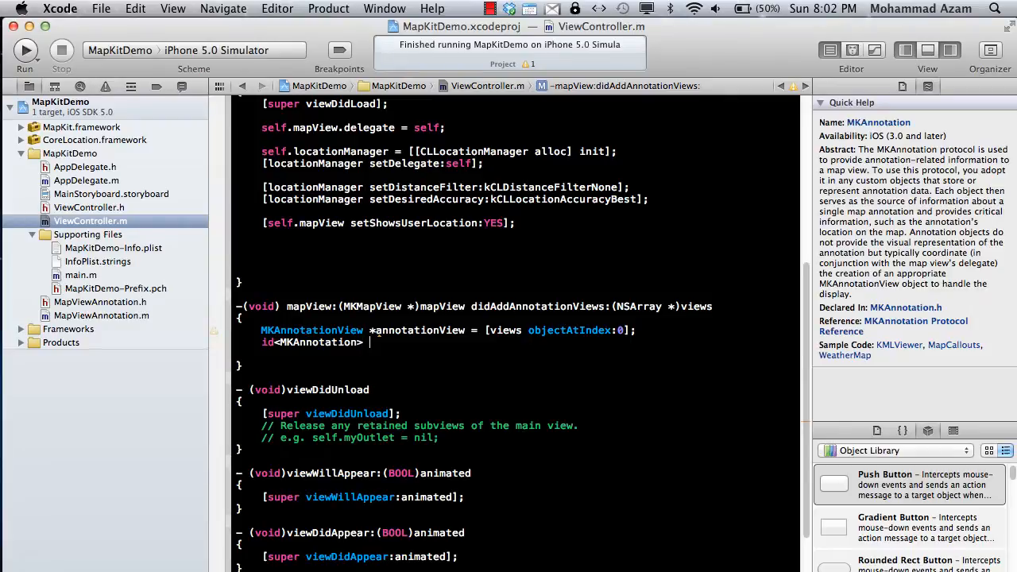
text(mp)
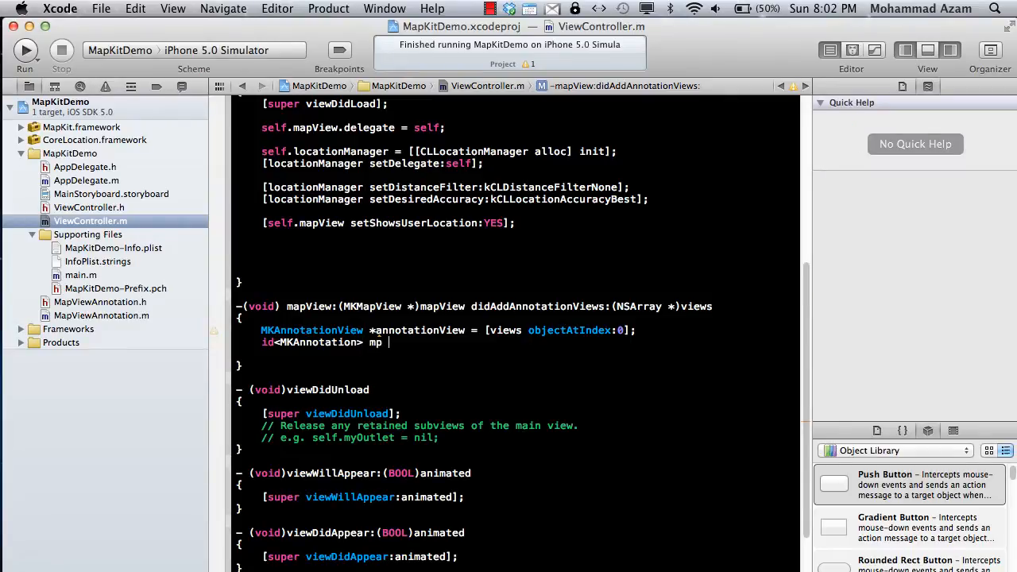
text(=)
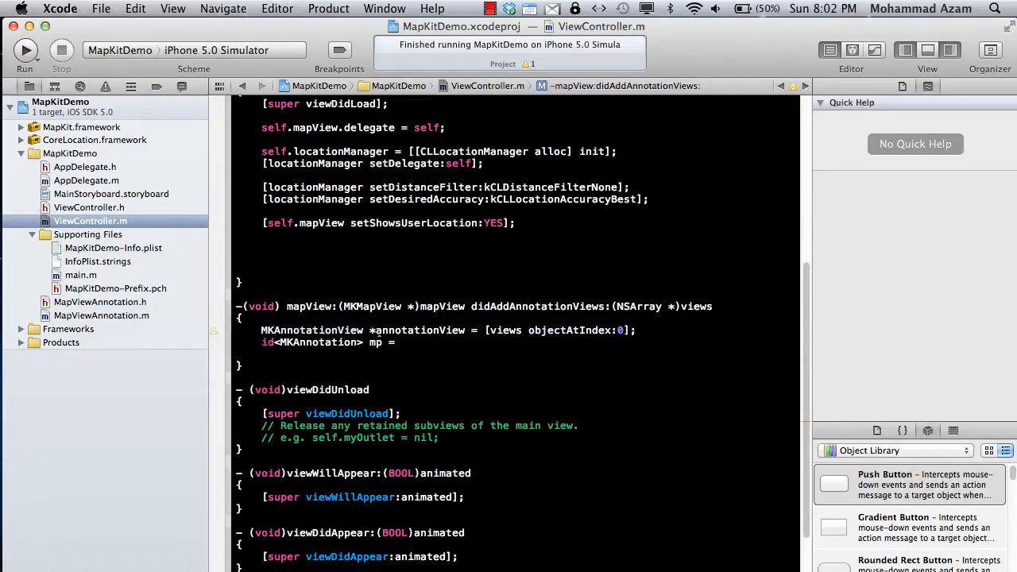
text(annotationView)
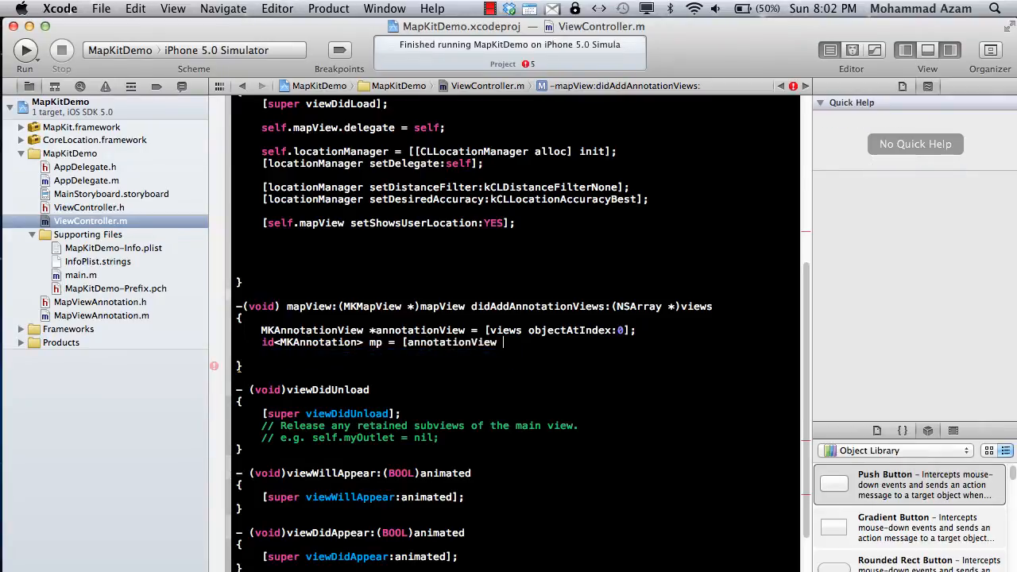
text(annotation];)
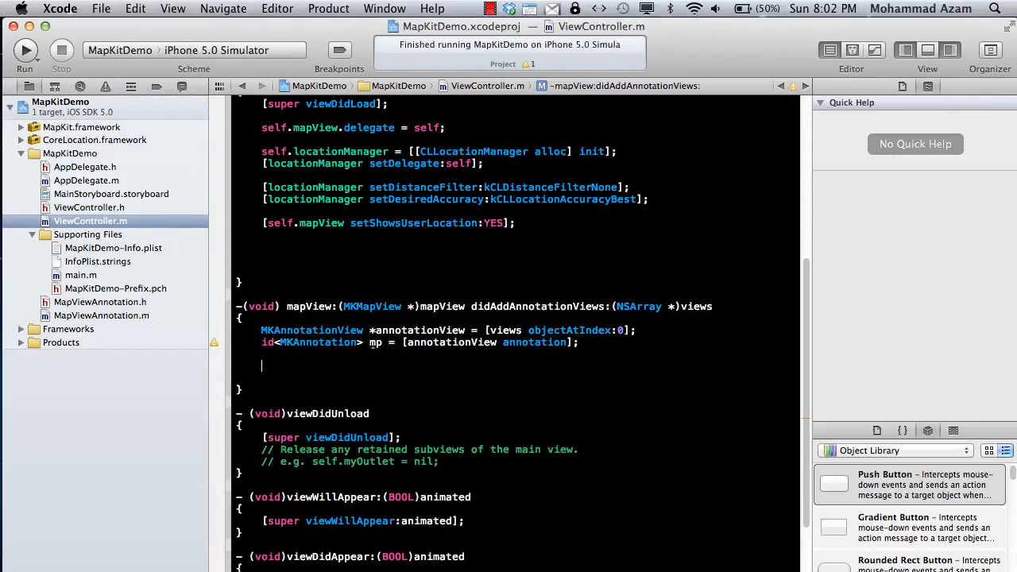
- Build MKCoordinateRegion region with 250 by 250 metres around mp.coordinate and call setRegion on self.mapView
text(MKCoordinateRegion)
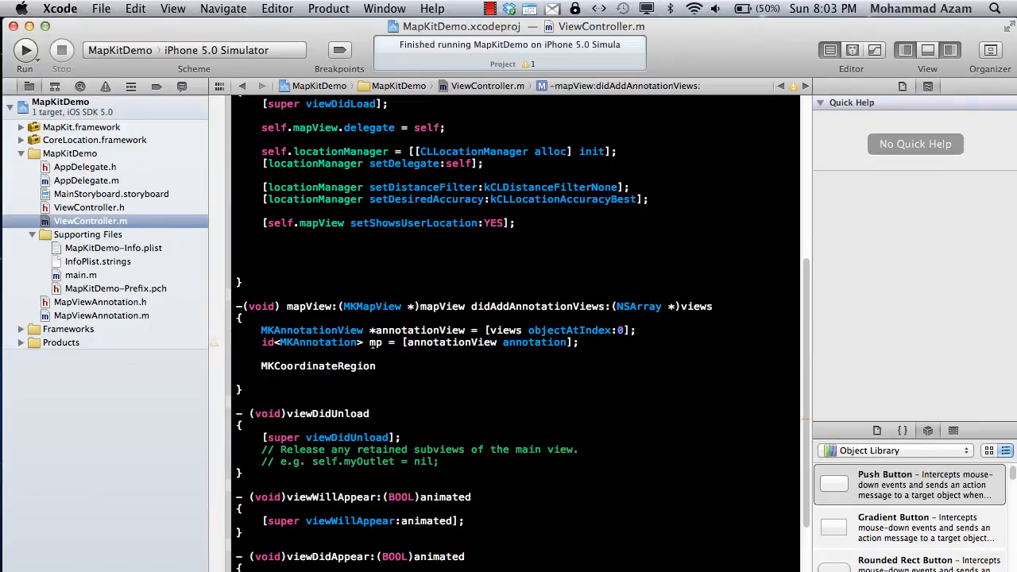
text(region)
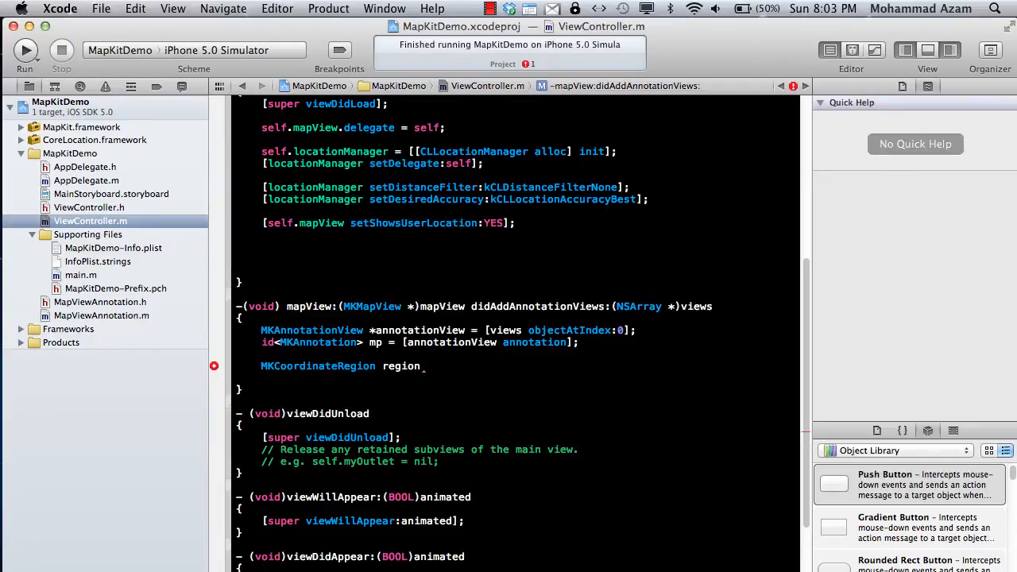
text(MKCoordinateRegionMakeWithDistance([mp coordinate],)
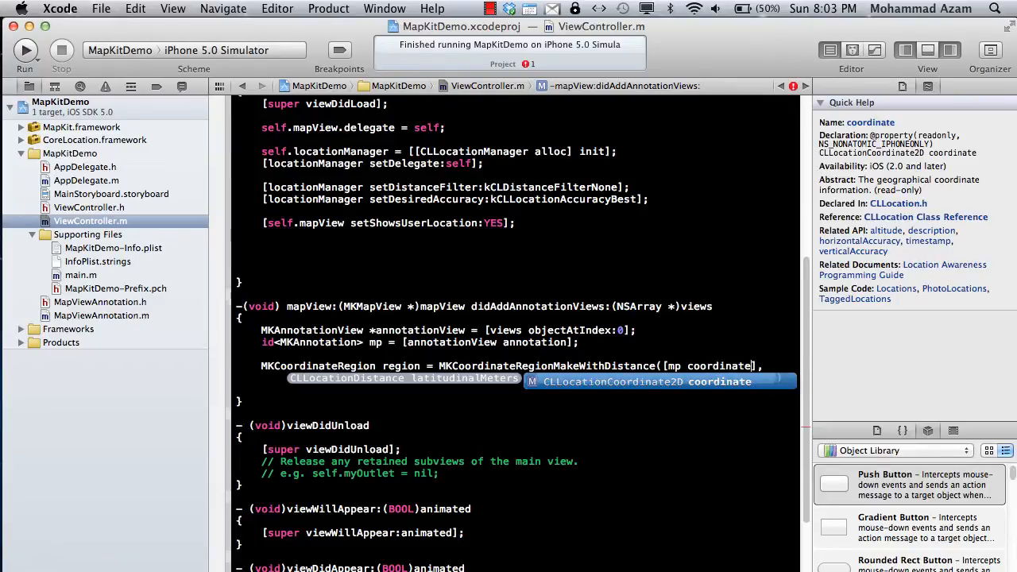
text(250, 250);)
text([)
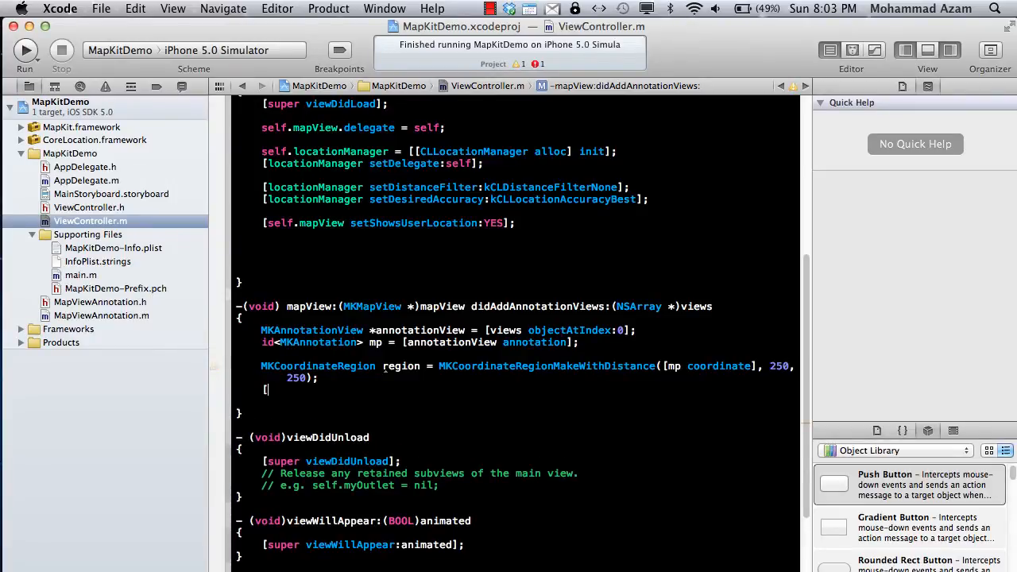
text(self.mapView)
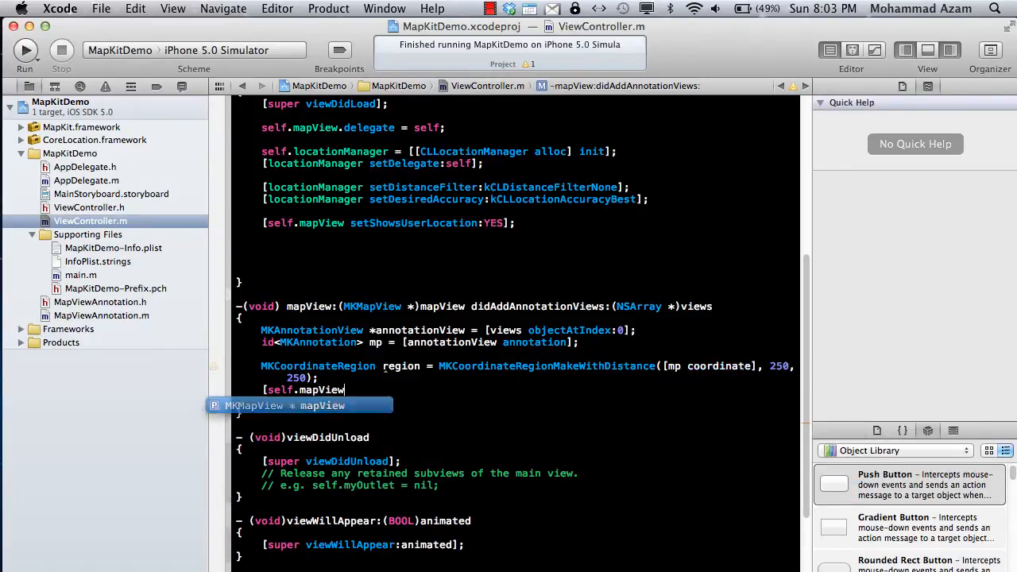
text(setRegion:reg)
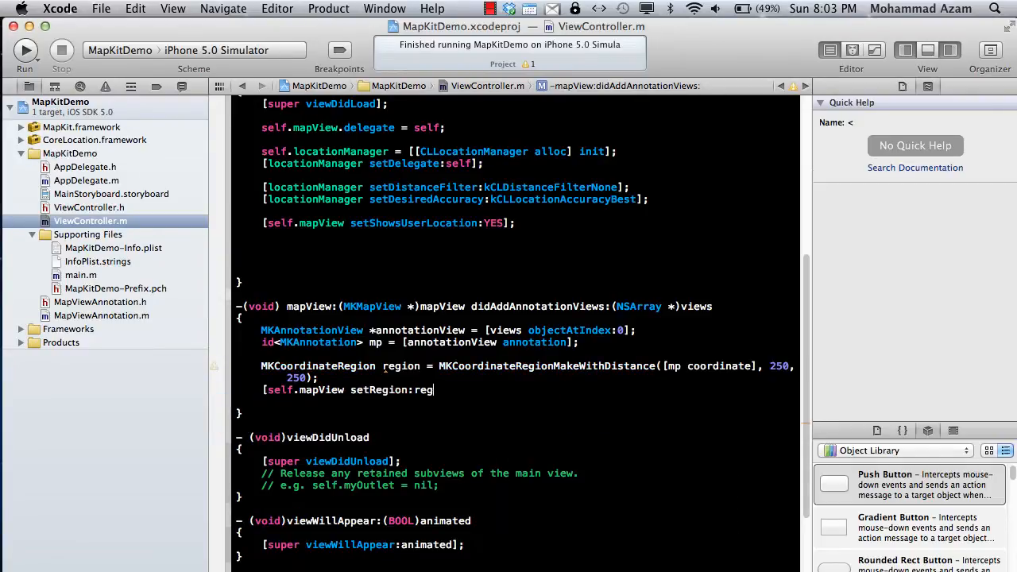
text(ion];)
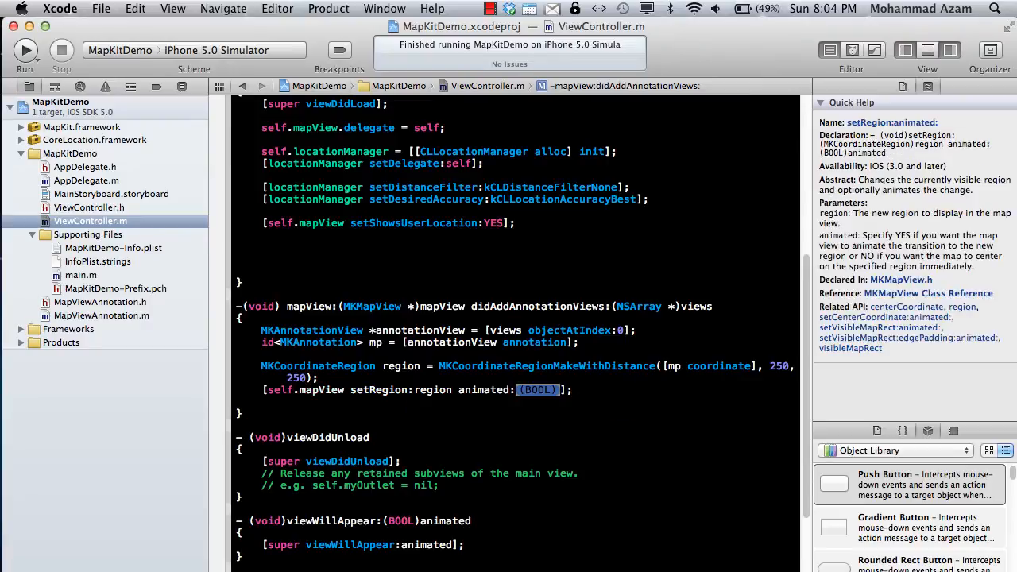
- Finish setRegion with animated:YES and rerun to see the map zoomed around the user location
text(YES)
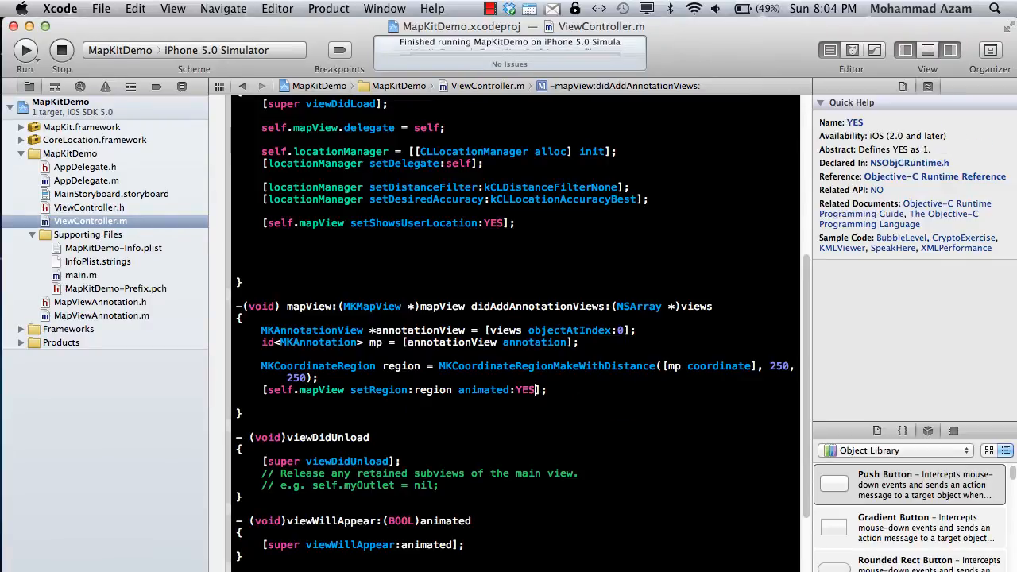
click(25, 50)
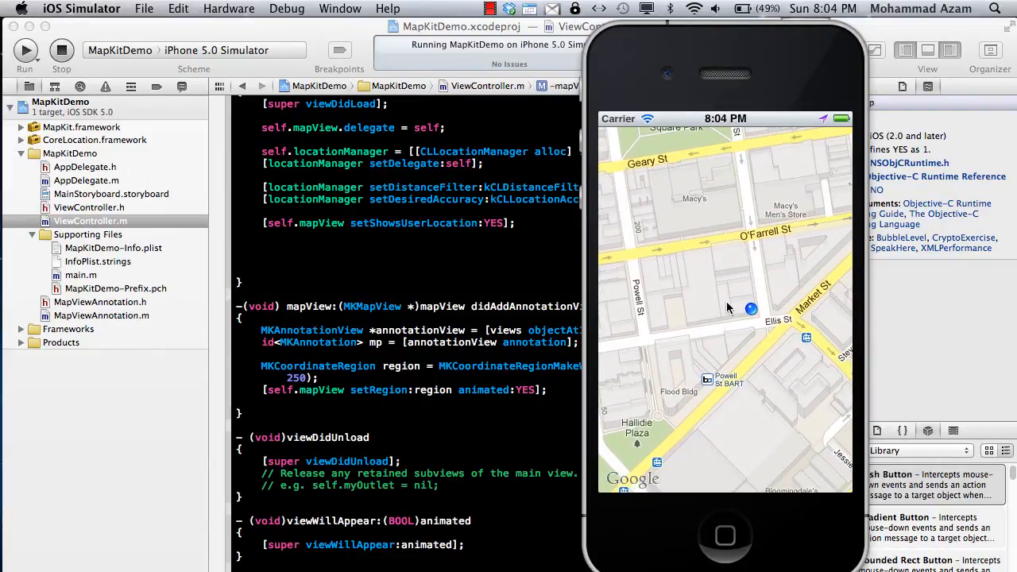
mouse_move(734, 337)
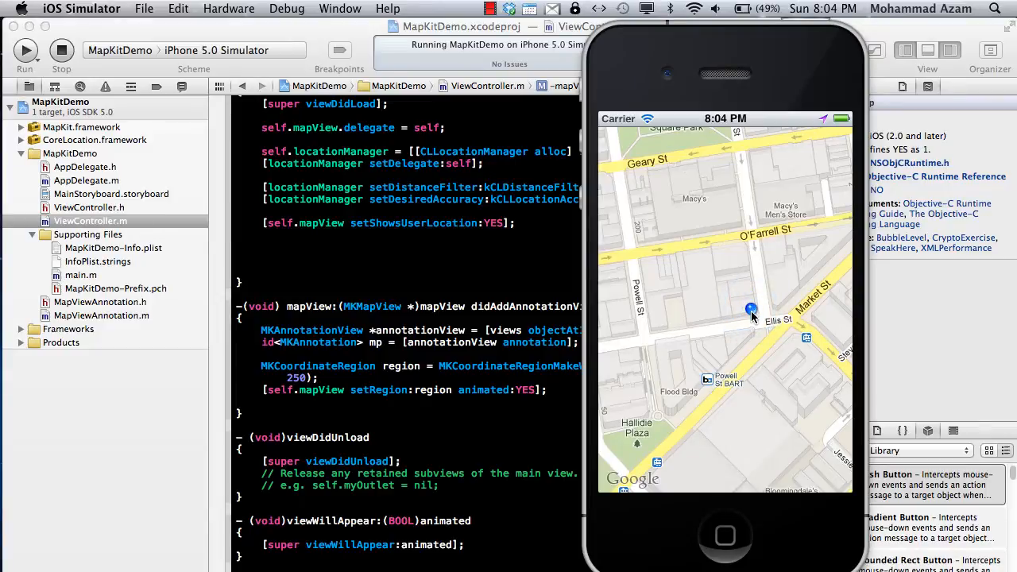
click(750, 308)
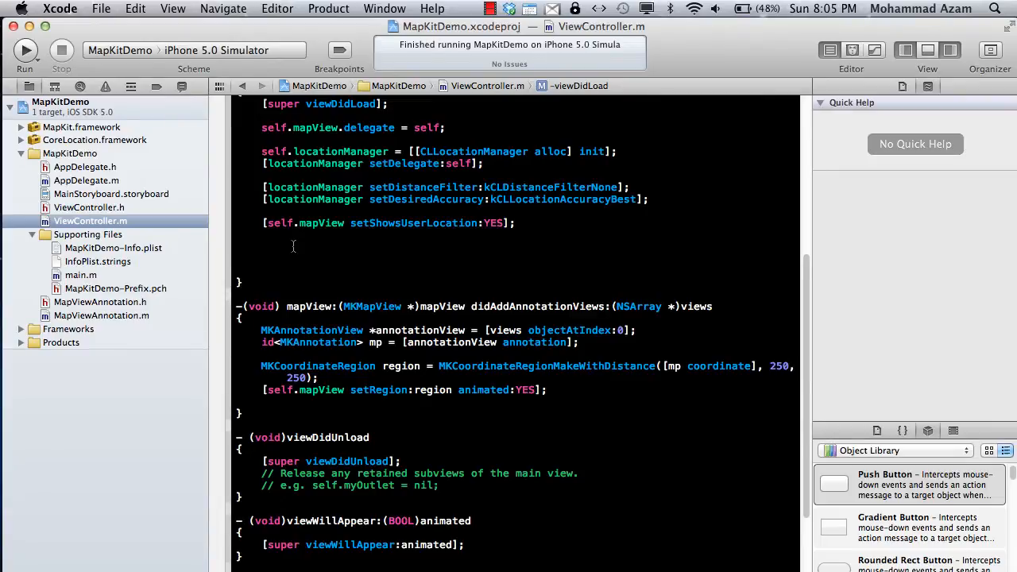
- View MapViewAnnotation.h with its title, coordinate and initWithTitle:coordinate: interface
click(262, 246)
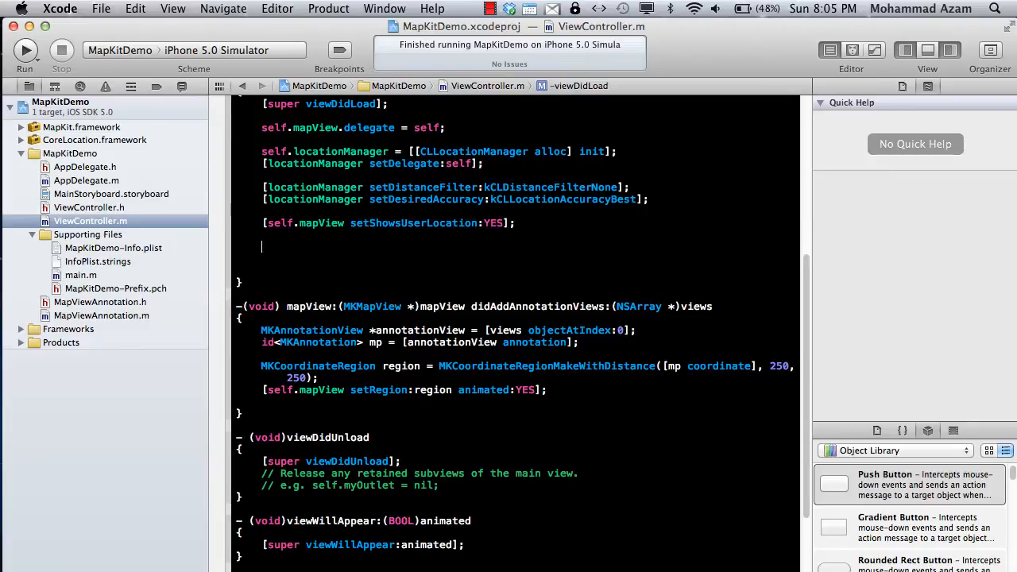
click(100, 302)
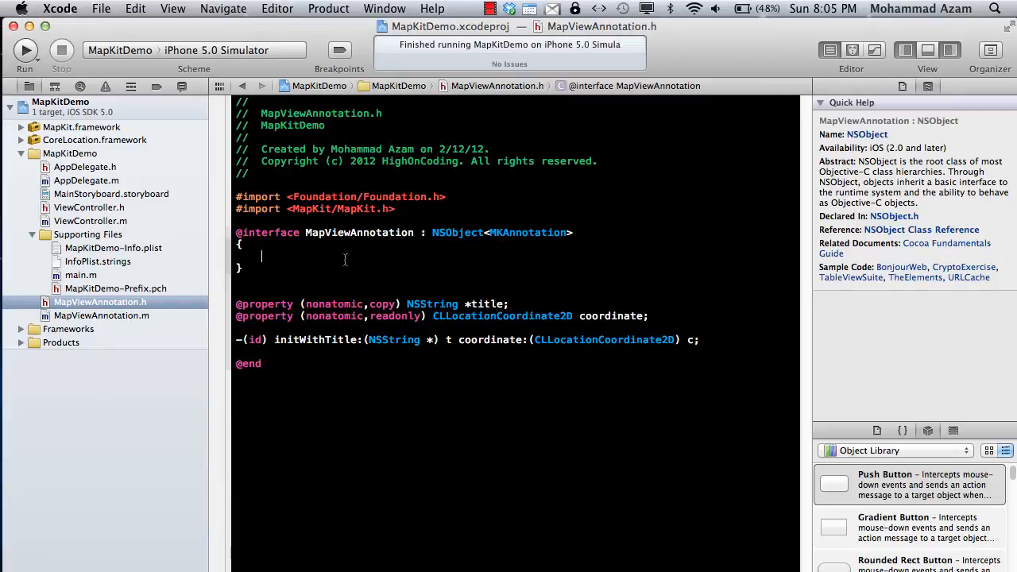
- Back in ViewController.m viewDidLoad, declare CLLocationCoordinate2D location with latitude 37.78608
click(89, 221)
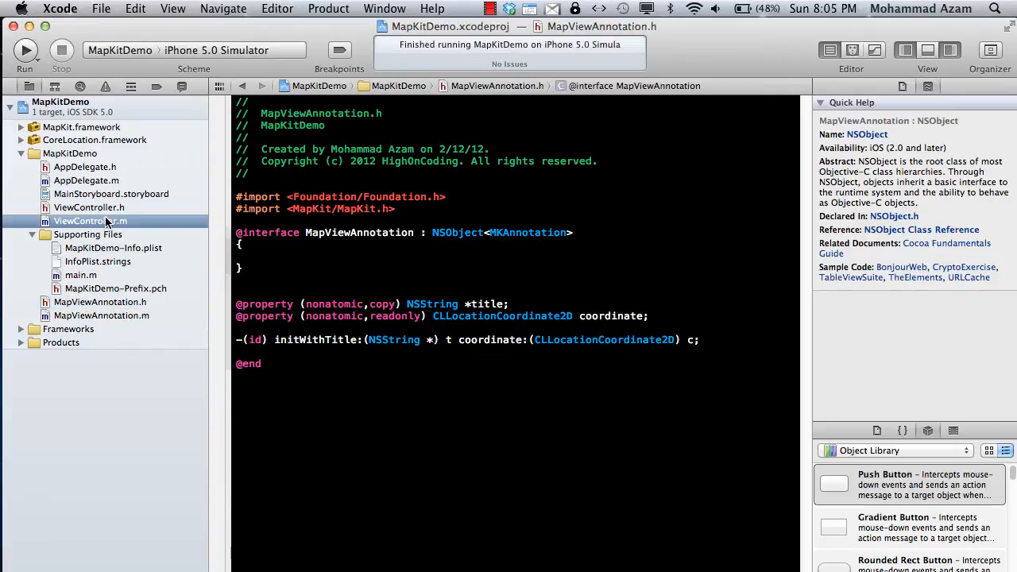
click(89, 206)
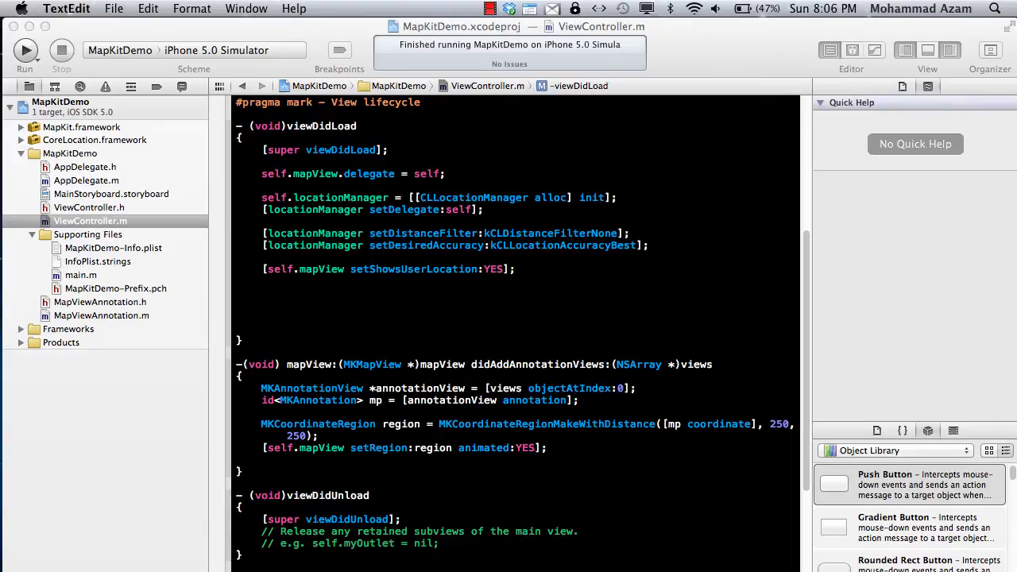
mouse_move(359, 438)
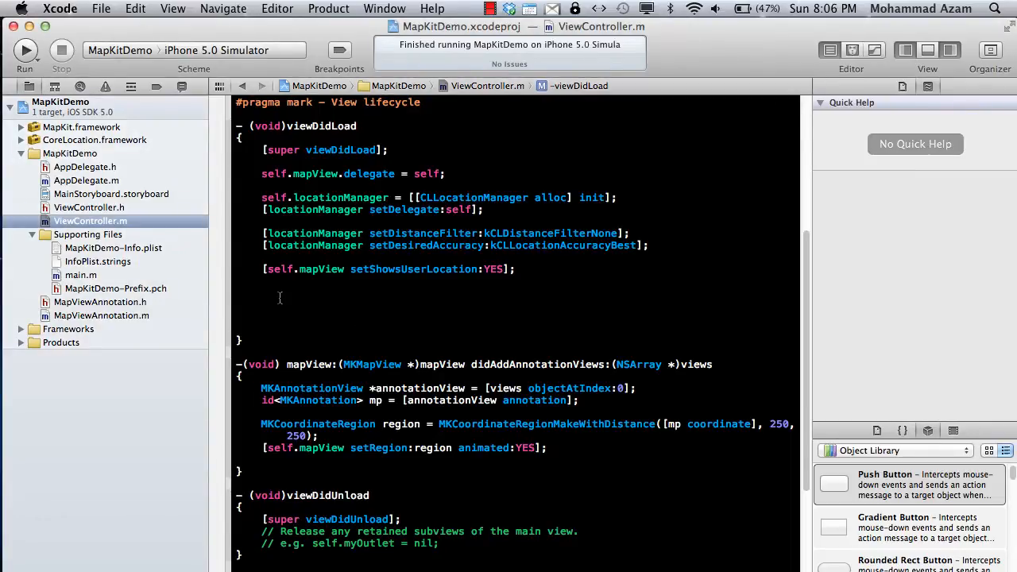
click(262, 292)
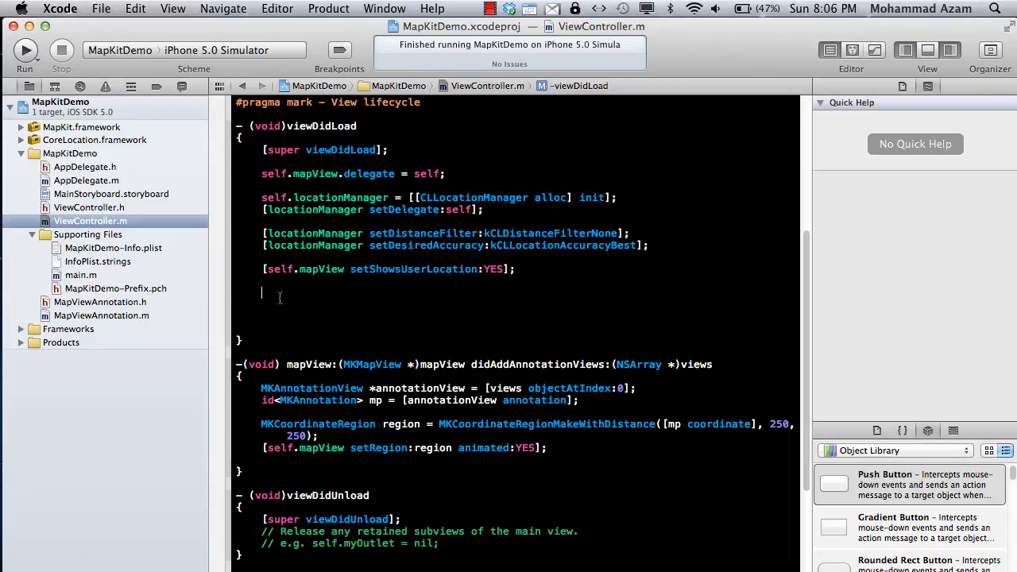
text(CLLocationCoordinate2D)
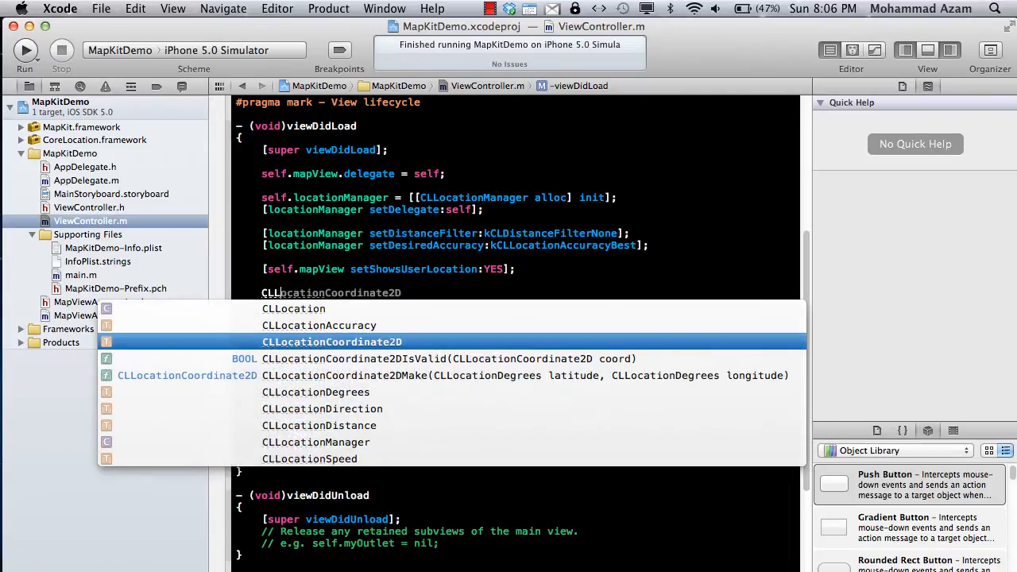
text(location;)
text(location.latitude =)
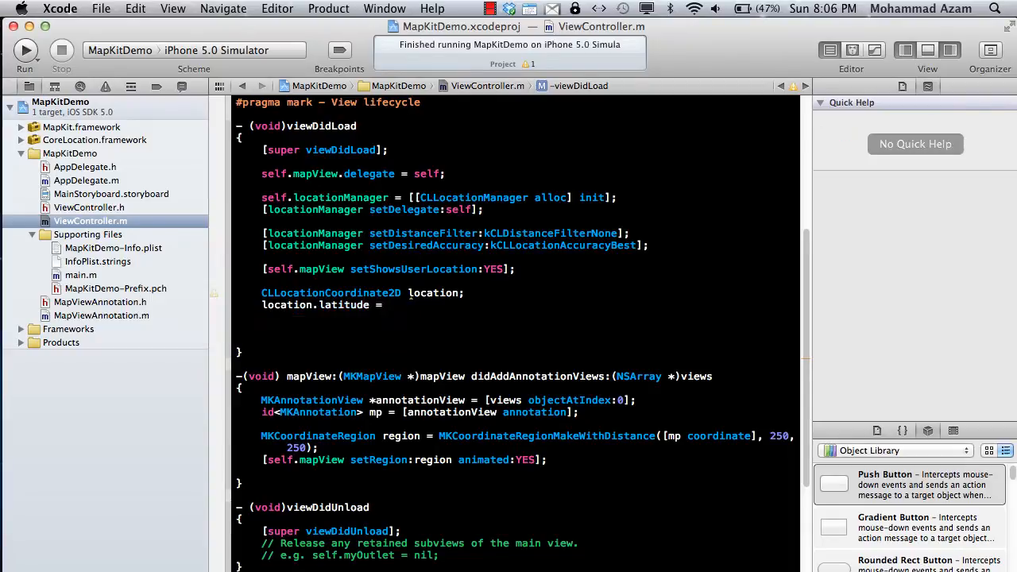
text(37)
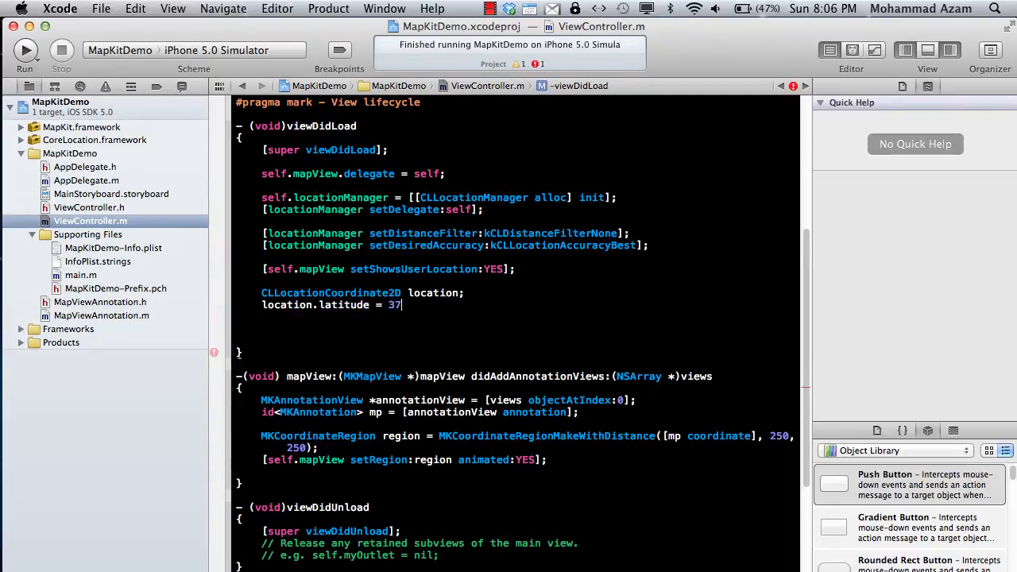
text(.)
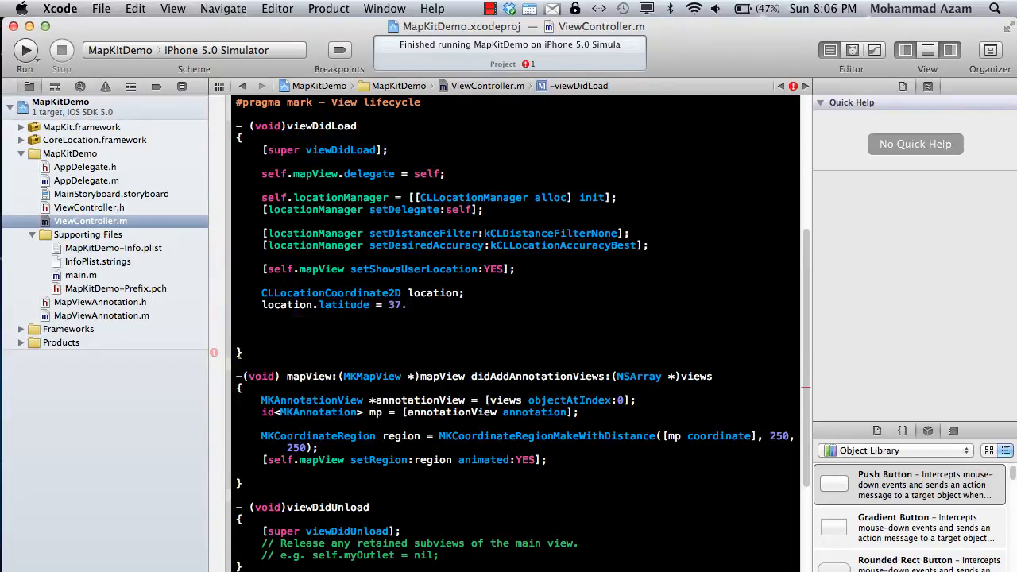
text(78)
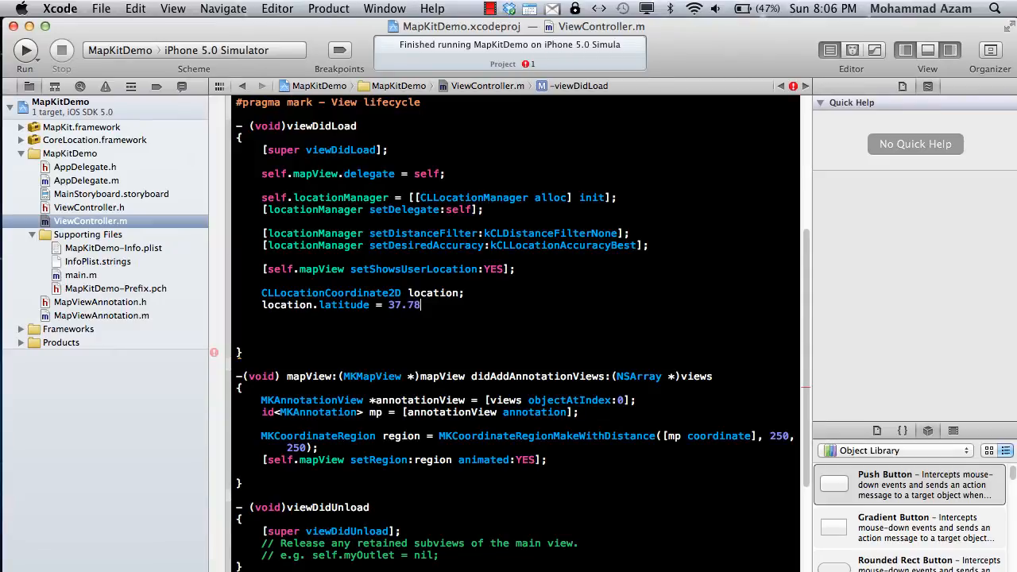
text(608;)
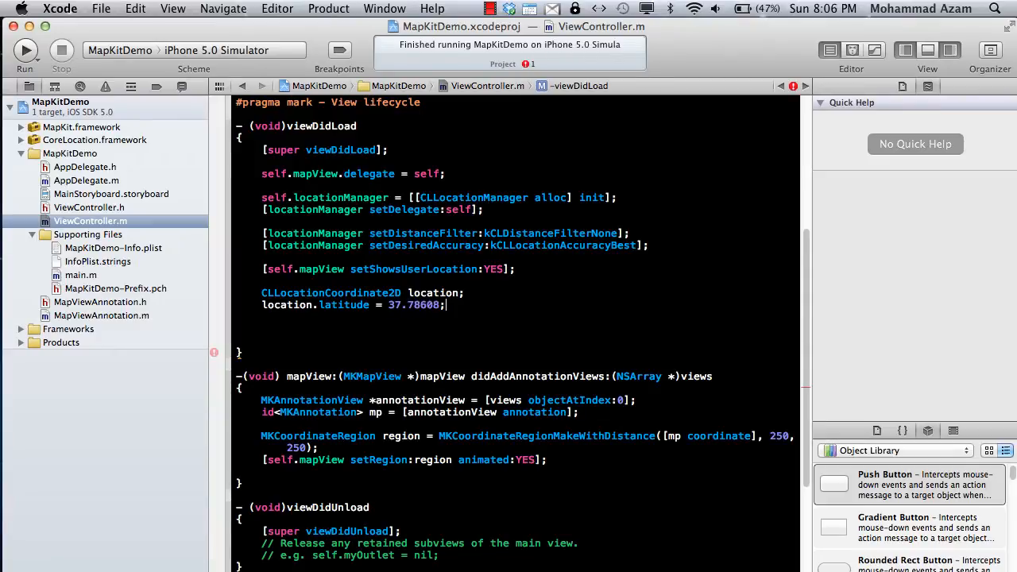
- Set location.longitude to -122.405398
text(location.)
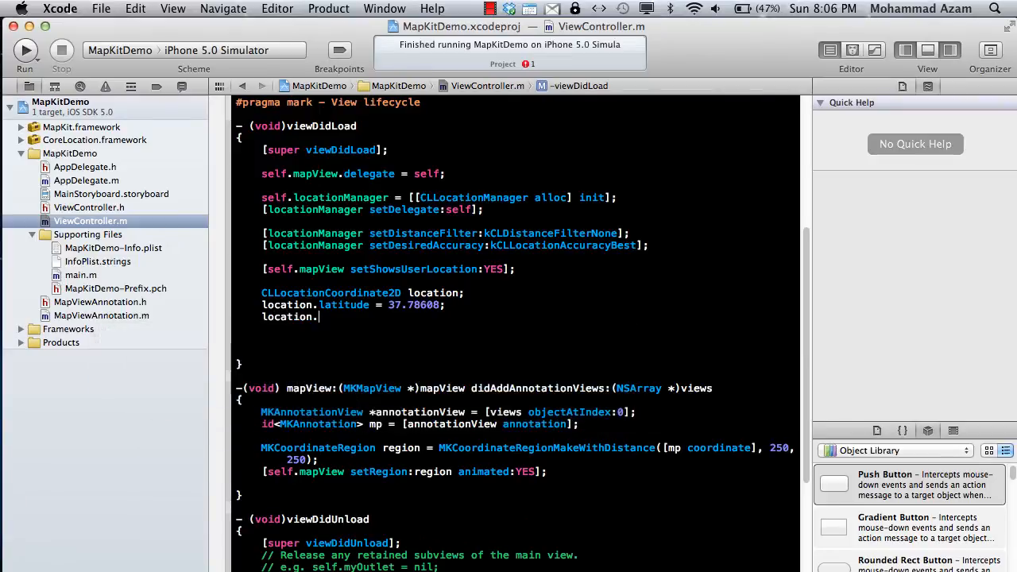
text(longitude =)
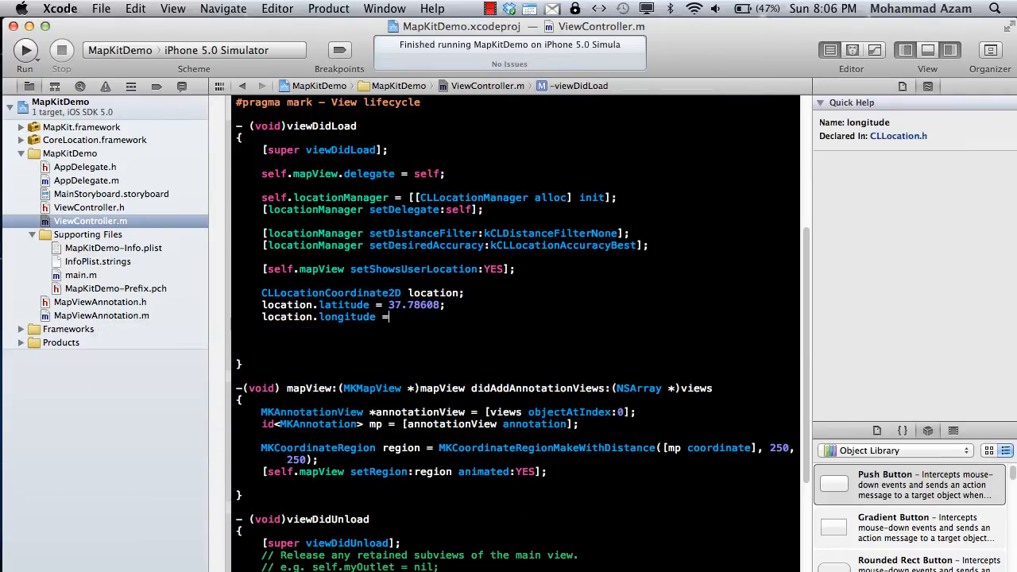
text(-)
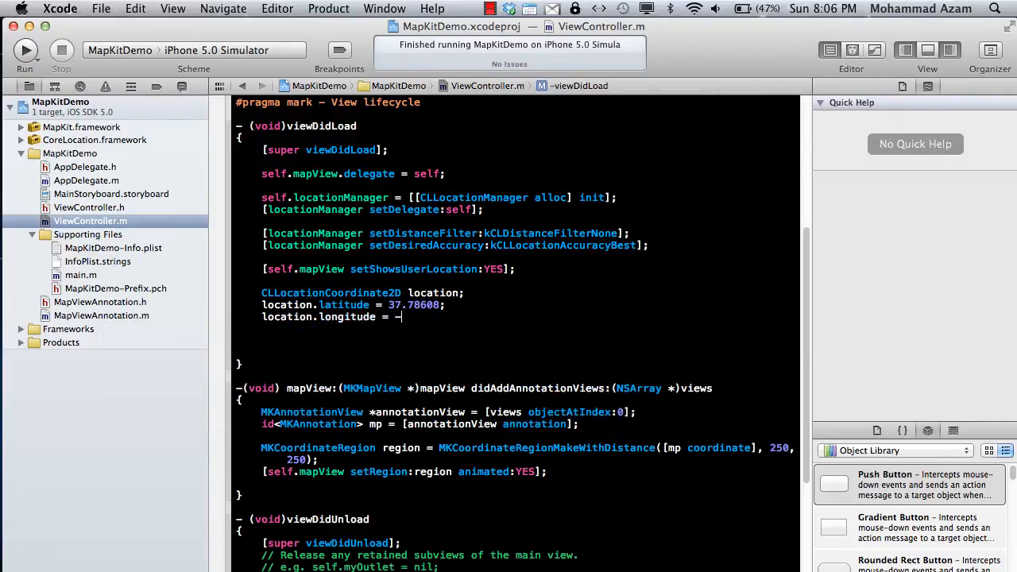
text(122)
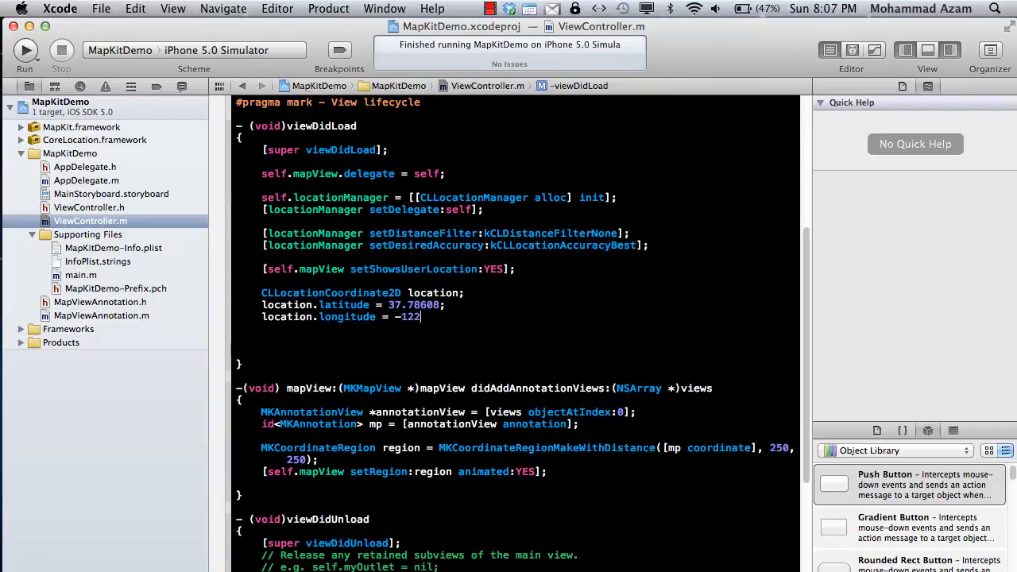
text(.40)
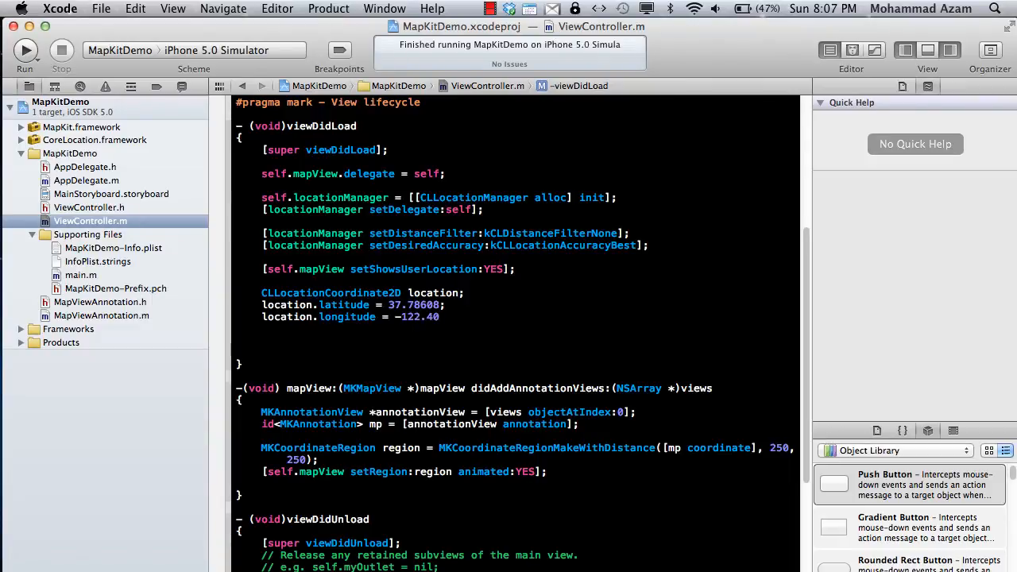
text(5)
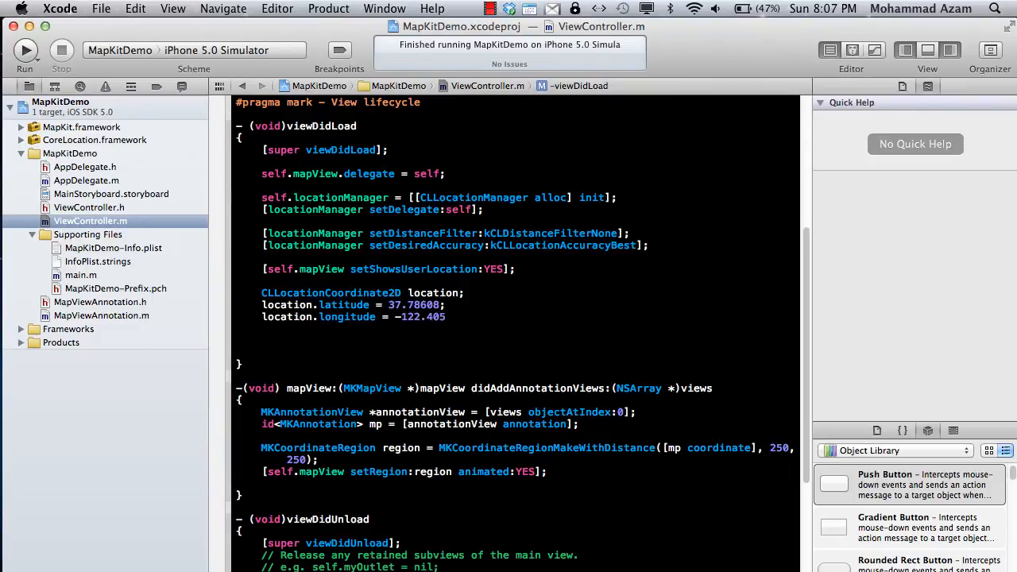
text(398;)
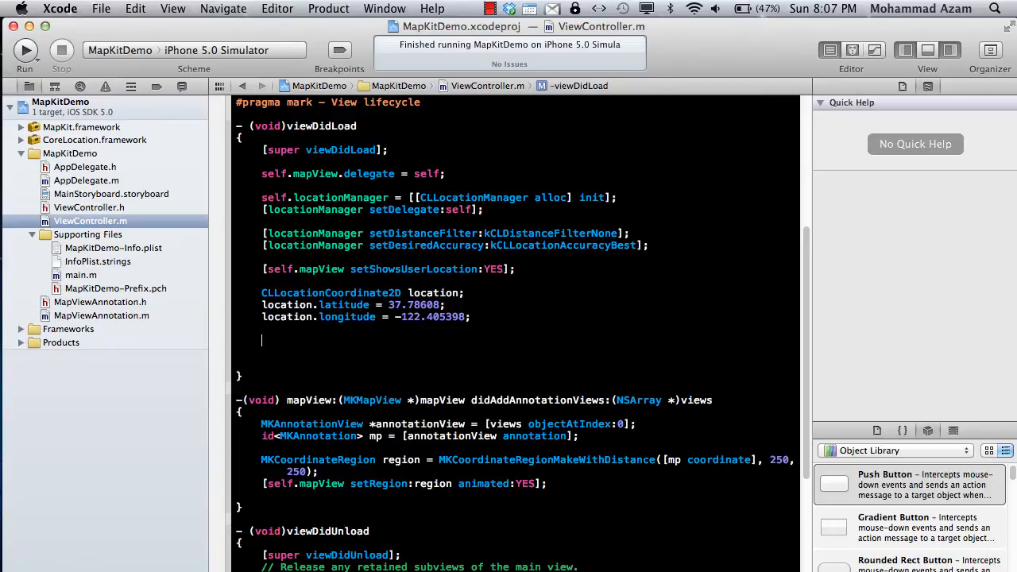
- Create MapViewAnnotation *mapAnnotation with initWithTitle:@"Custom Annotation" coordinate:location
text(MapViewAnnotation)
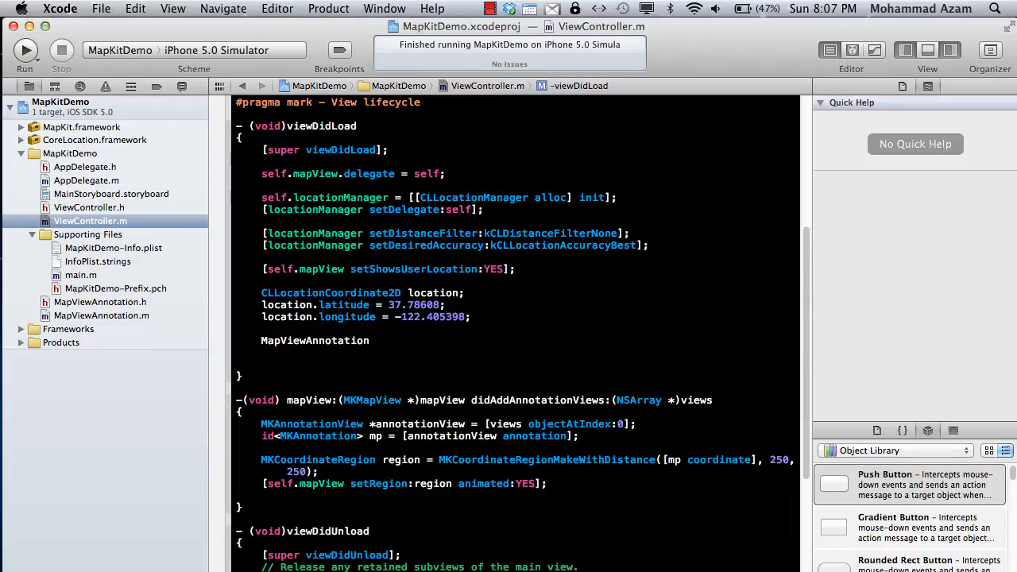
text(*map)
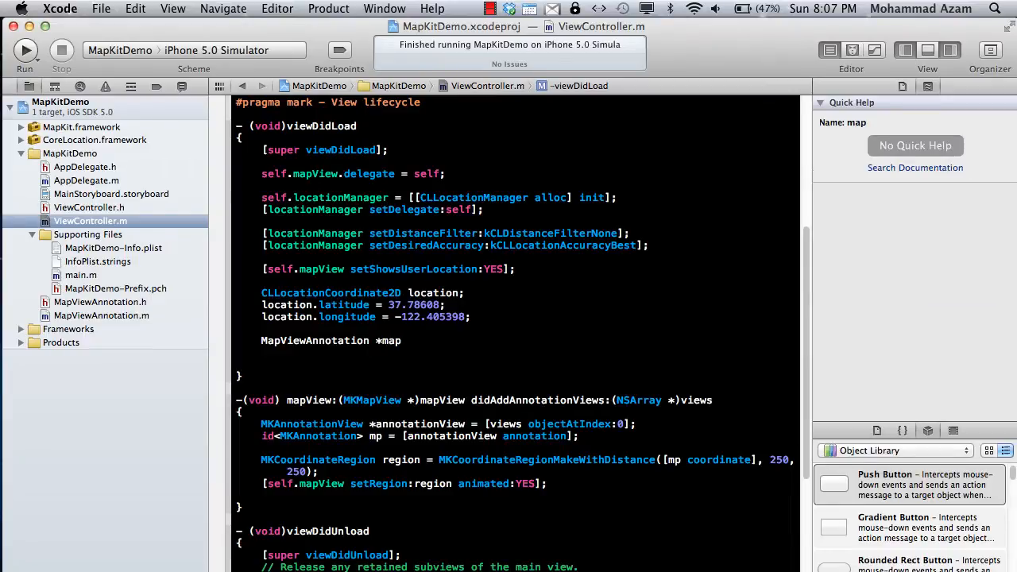
text(Annotation = [MapViewAnnotation all)
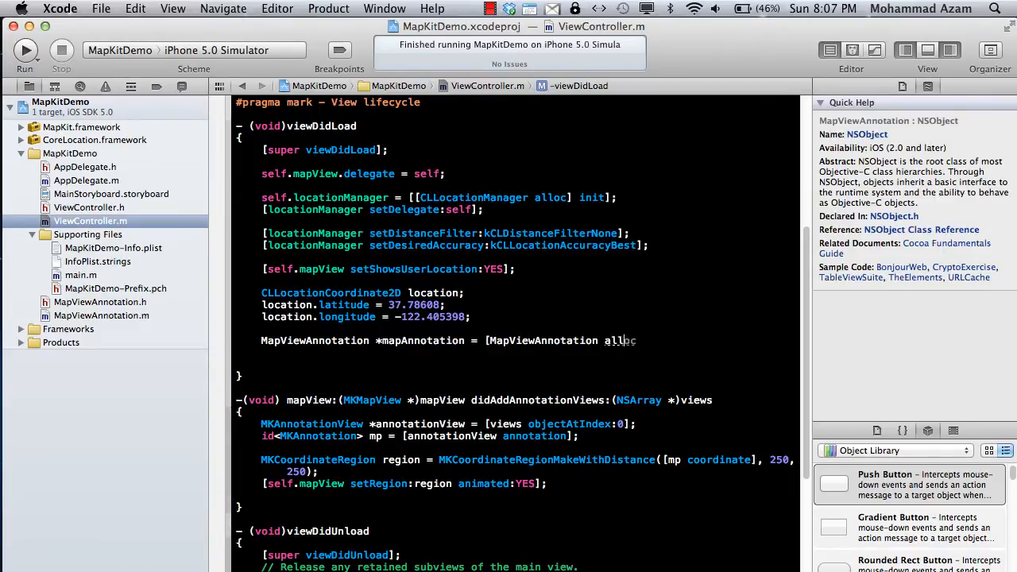
text(initWithTitle:@")
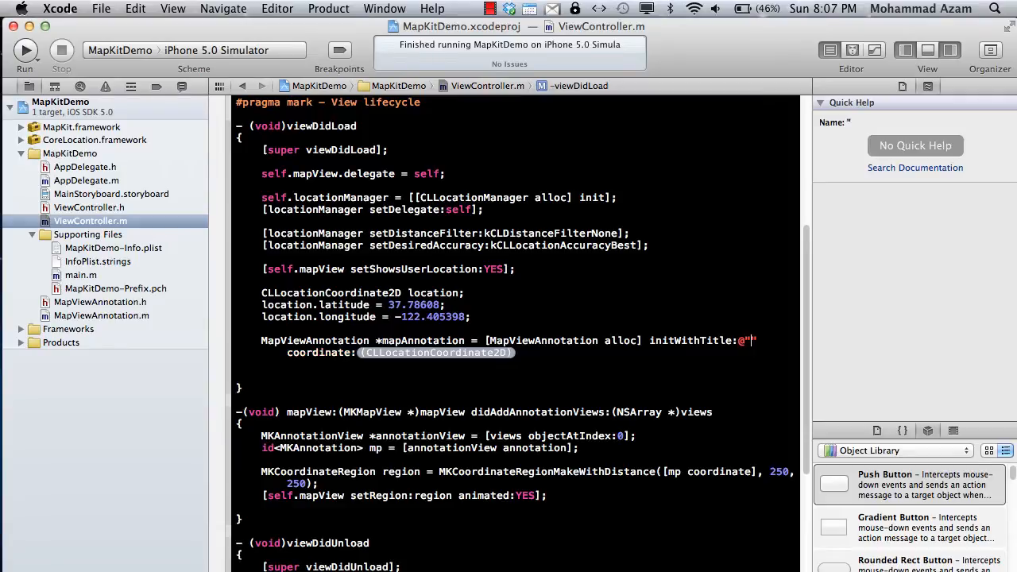
text(Custom Annotation)
text([self.mapView )
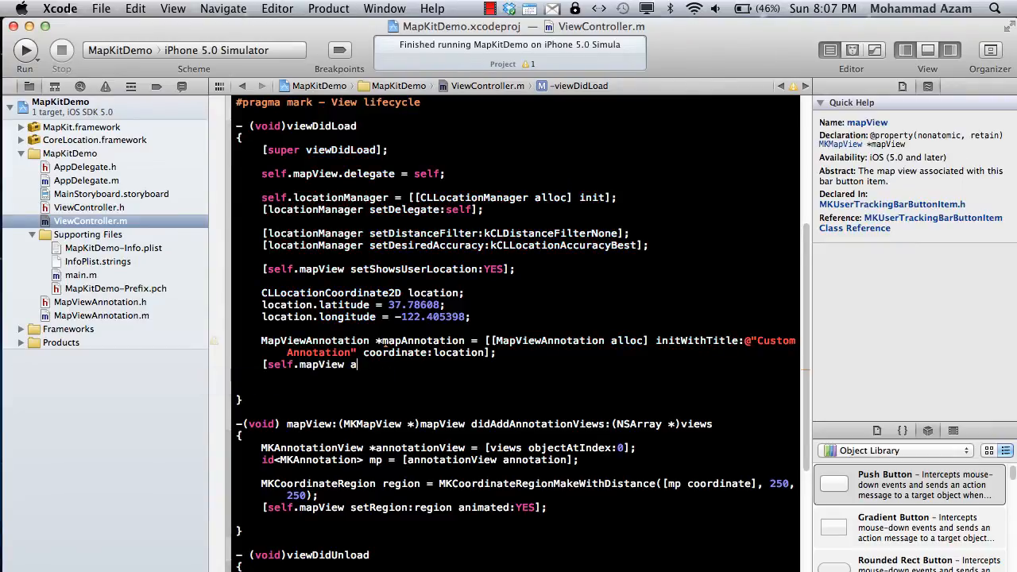
- Add mapAnnotation via [self.mapView addAnnotation:] and run the updated app
text(addAnnotation:)
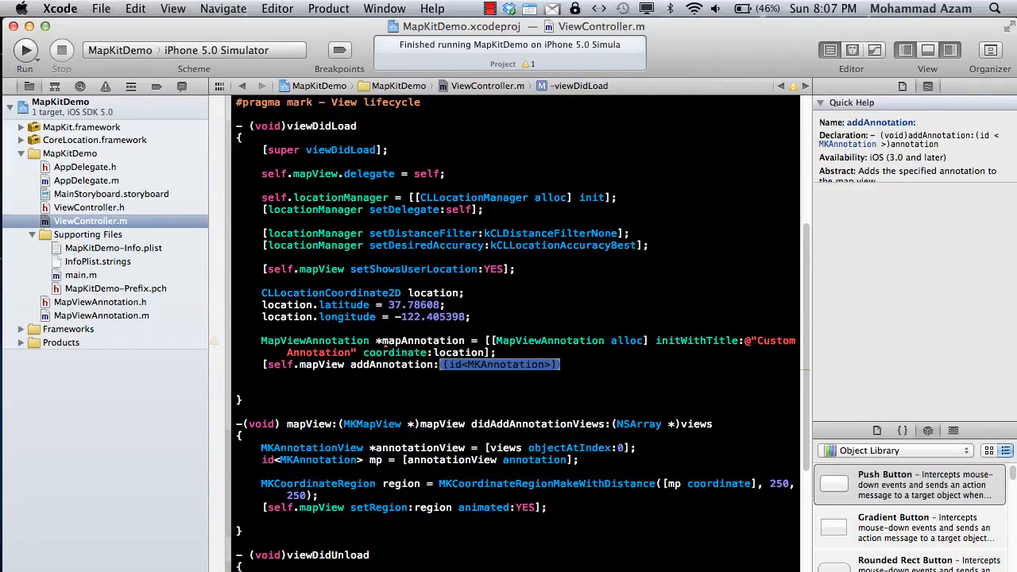
text(mapAnnotation])
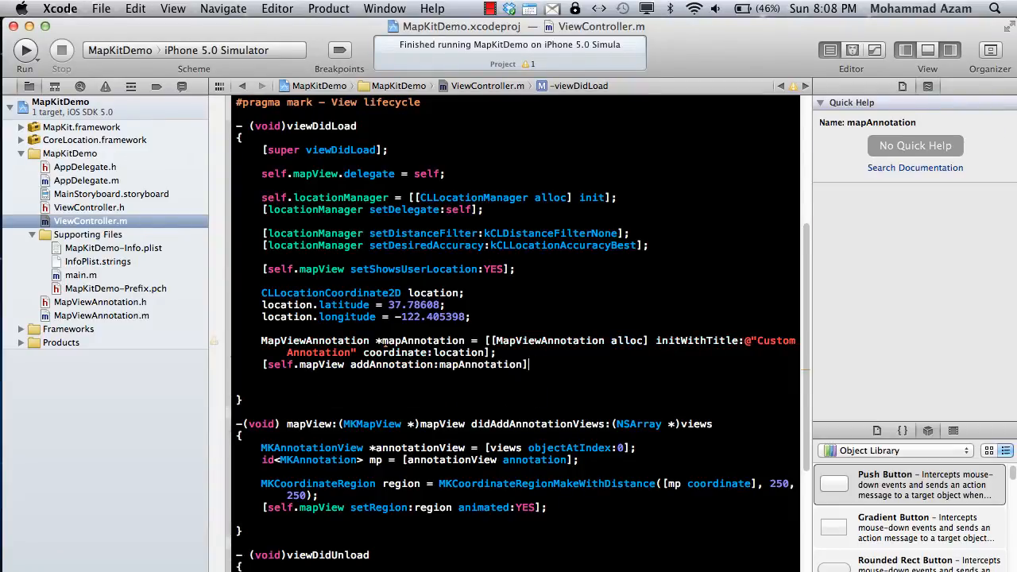
click(24, 50)
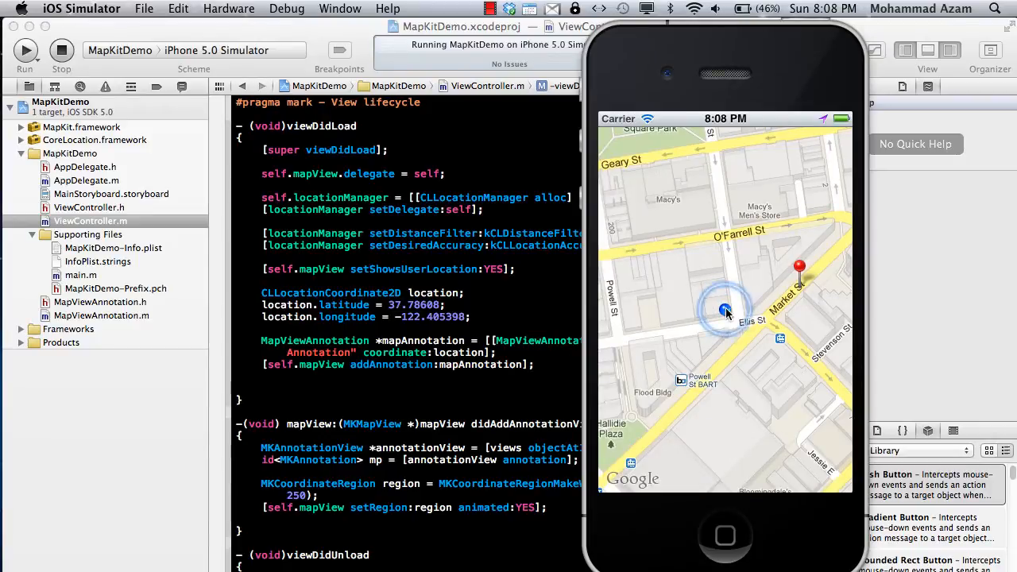
- Tap the red pin to show the Custom Annotation callout, dismiss it, and tap again
click(799, 266)
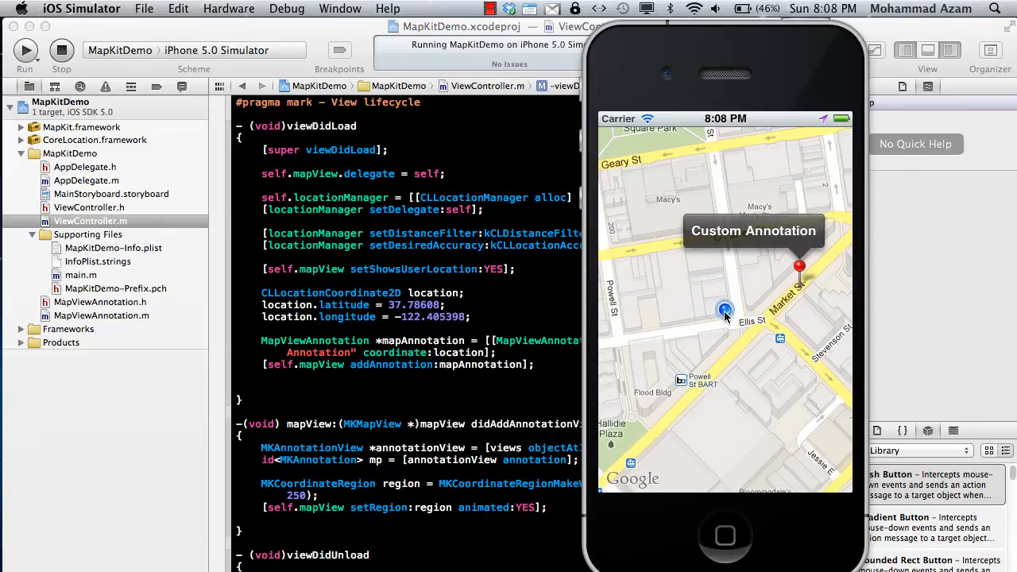
click(724, 310)
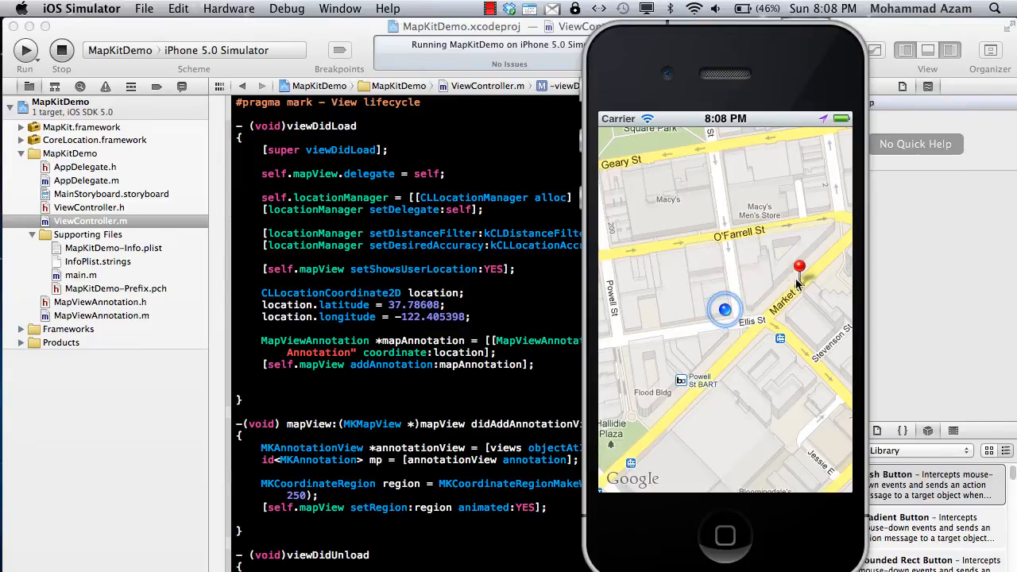
click(799, 267)
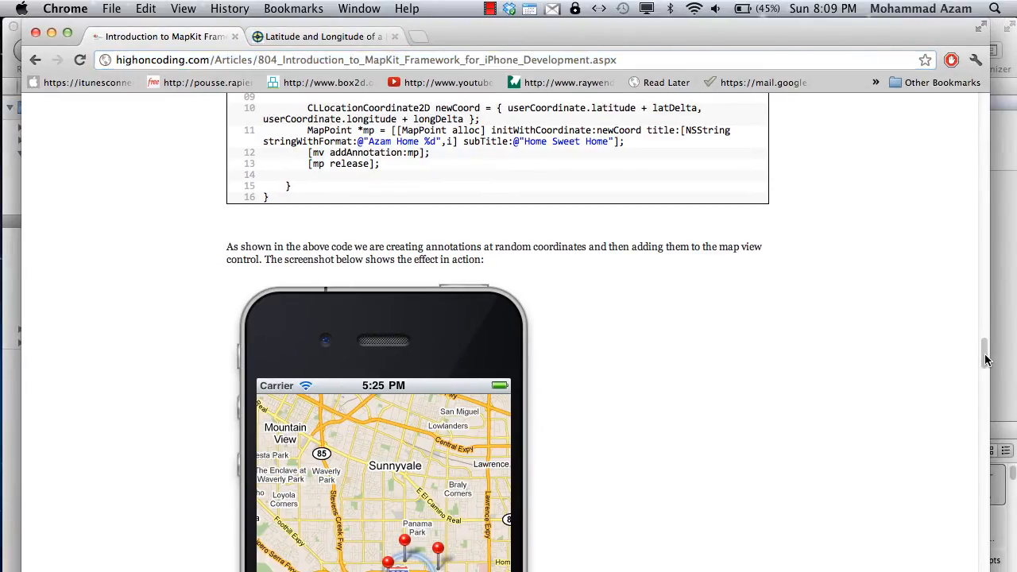
- Scroll the highoncoding.com MapKit article down to the LameAnnotationView house-icon section
scroll(down, 3)
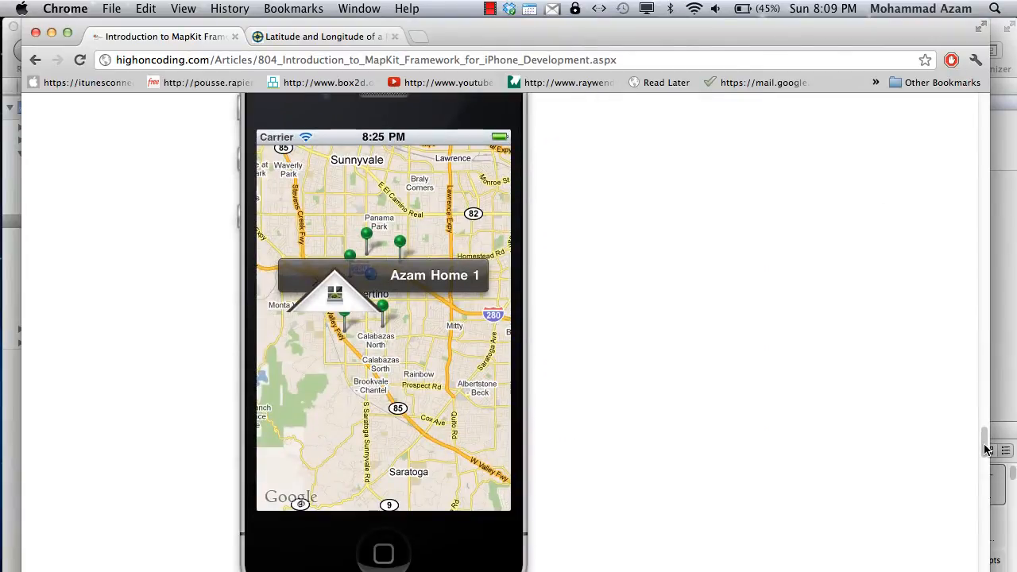
scroll(down, 3)
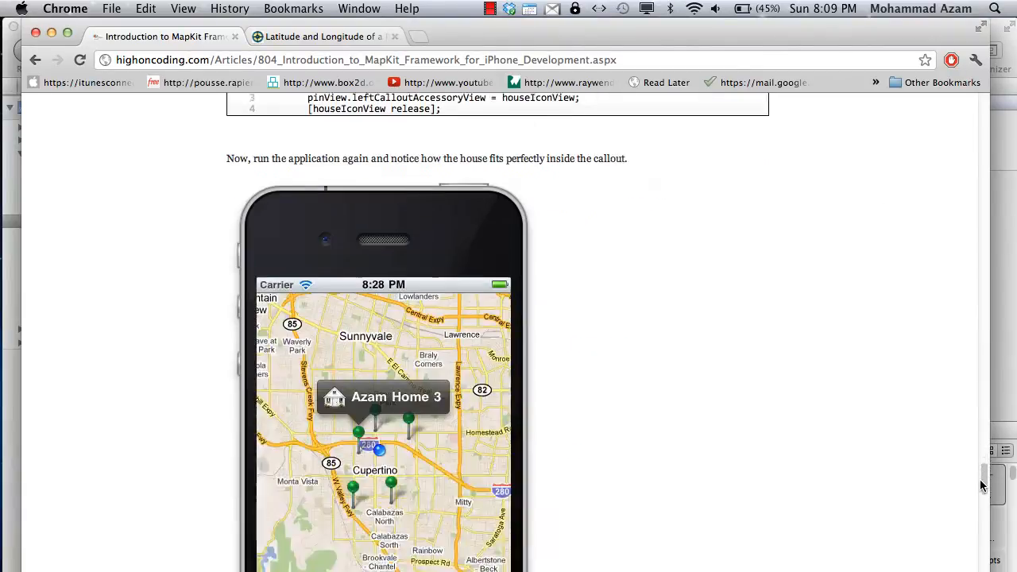
scroll(down, 3)
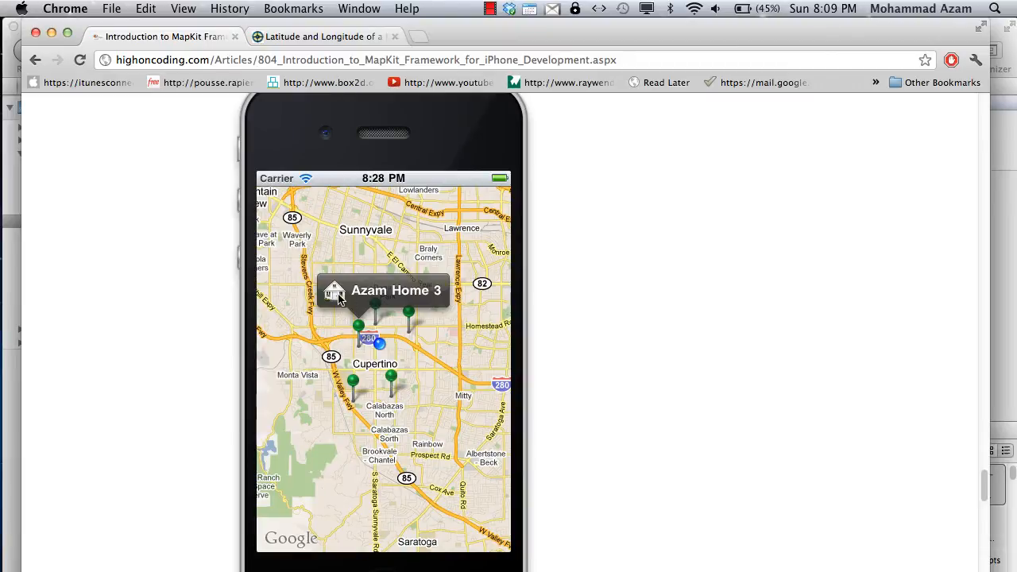
mouse_move(379, 299)
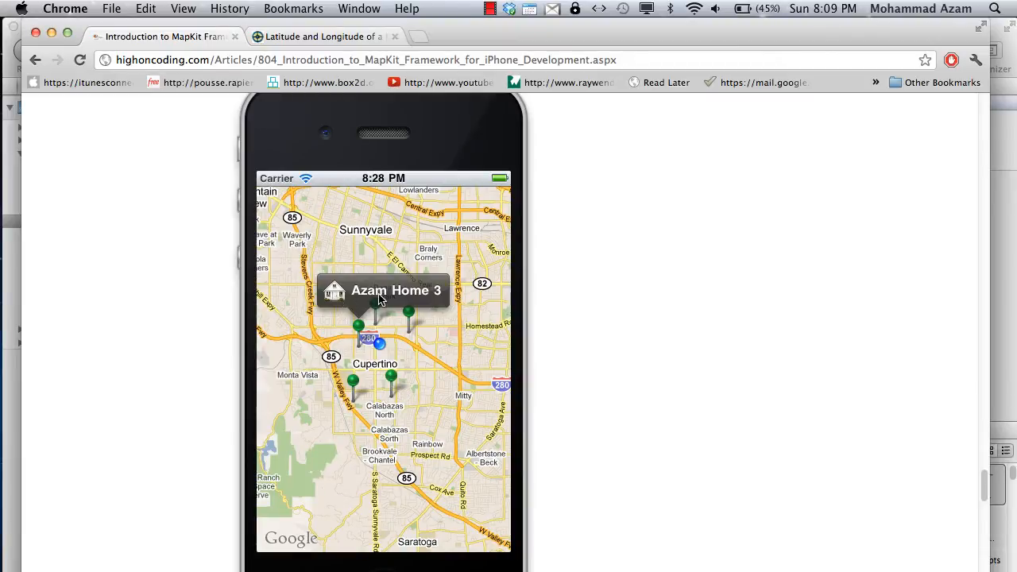
mouse_move(991, 483)
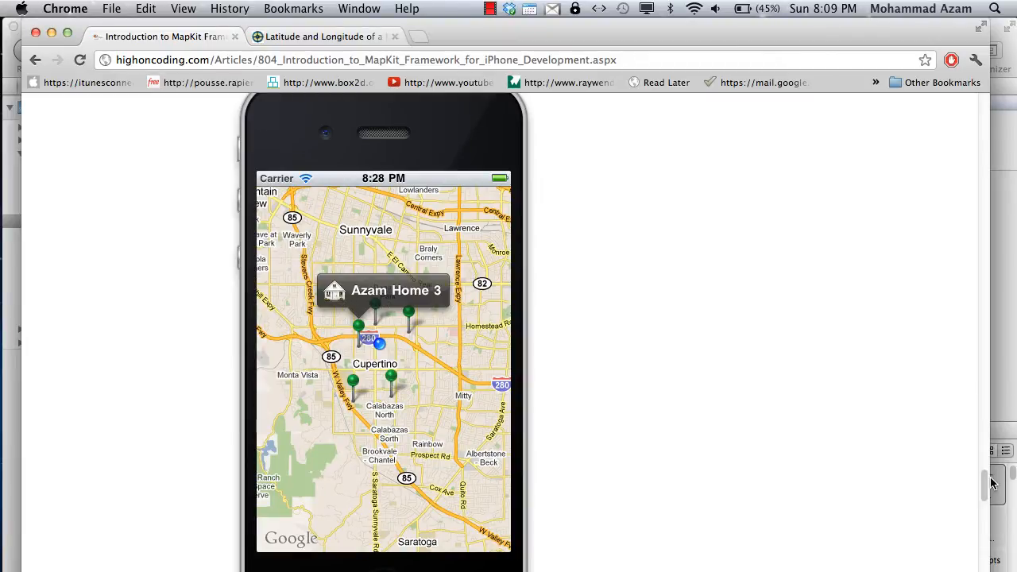
scroll(down, 3)
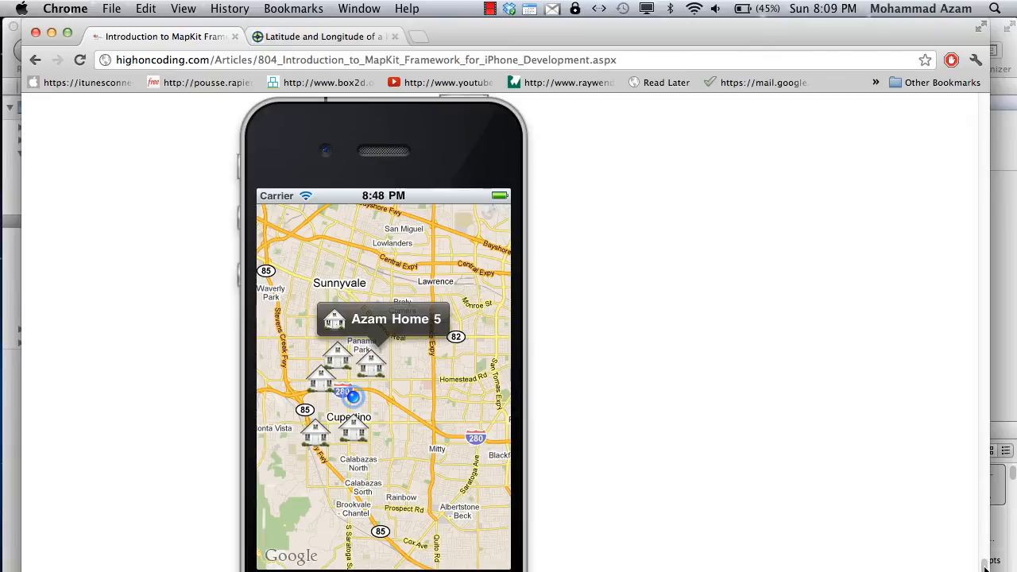
scroll(down, 3)
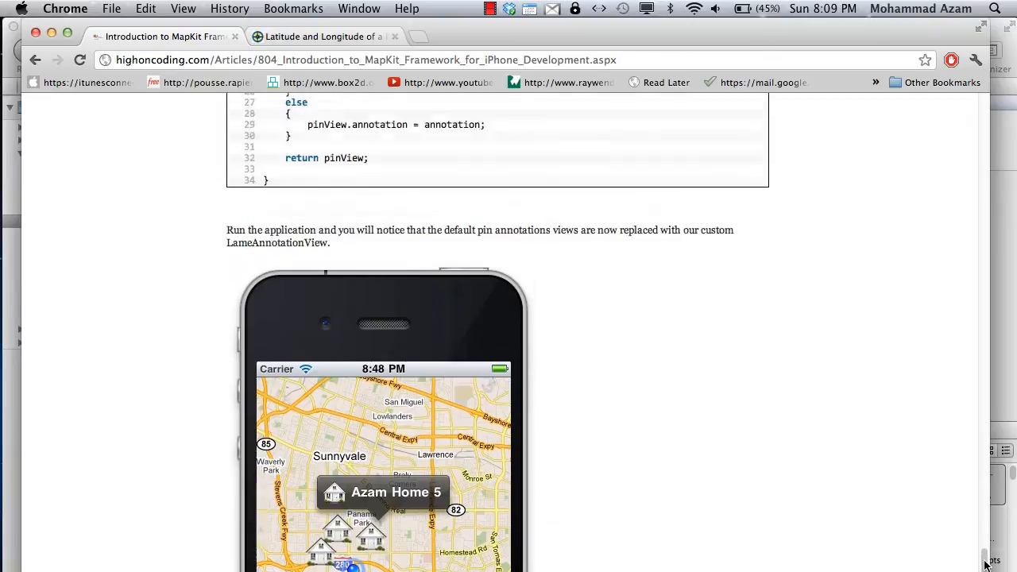